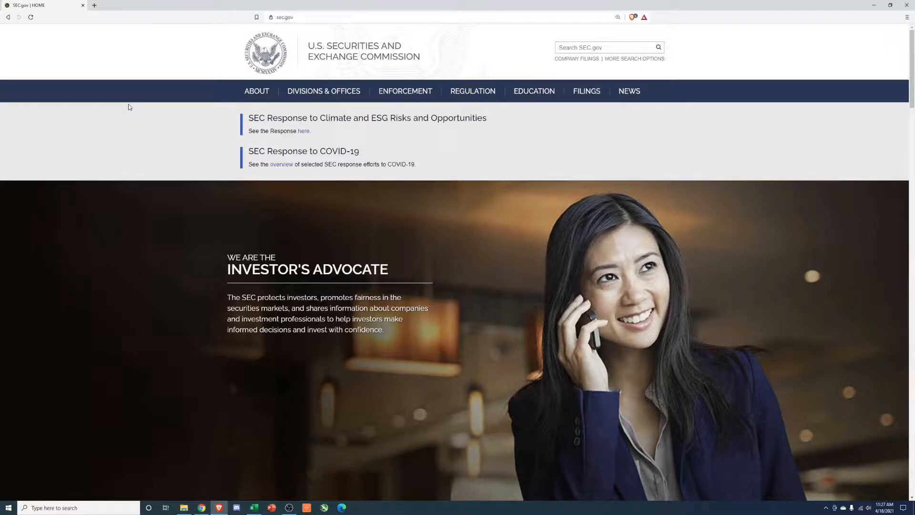
pyautogui.moveTo(343, 45)
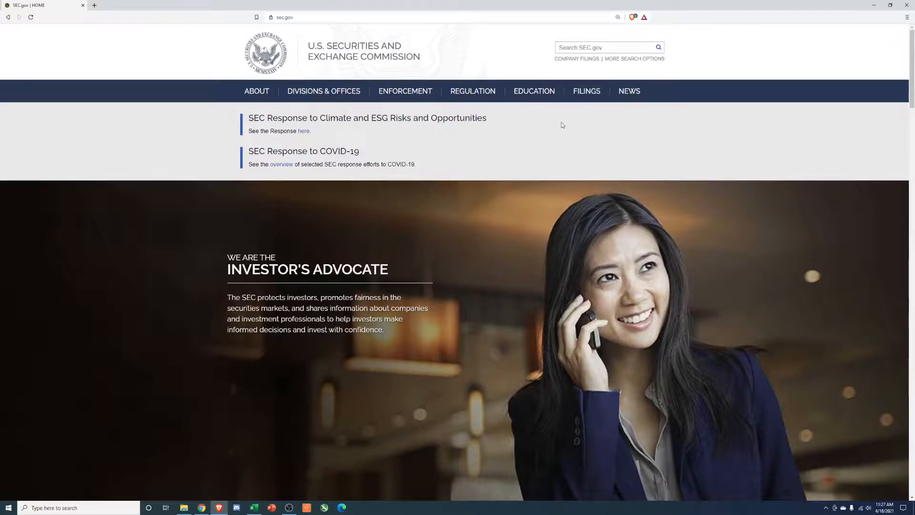
pyautogui.moveTo(100, 227)
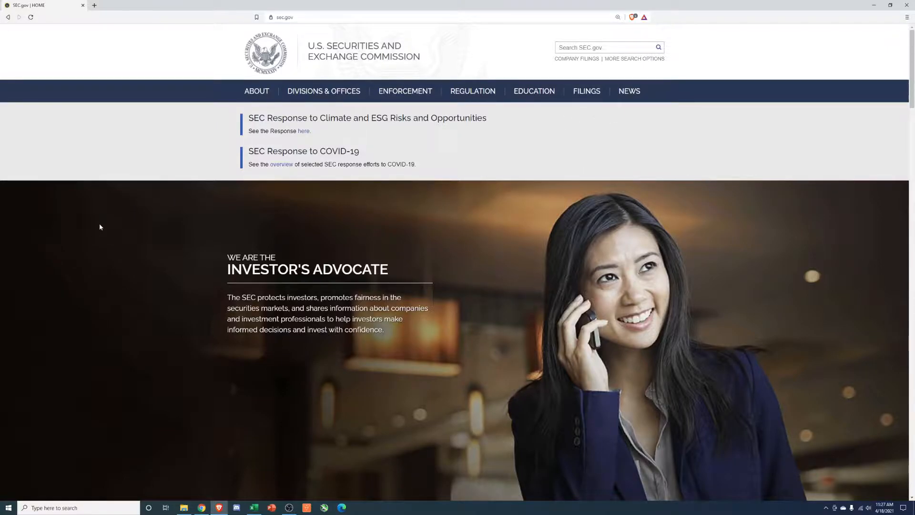
pyautogui.moveTo(630, 62)
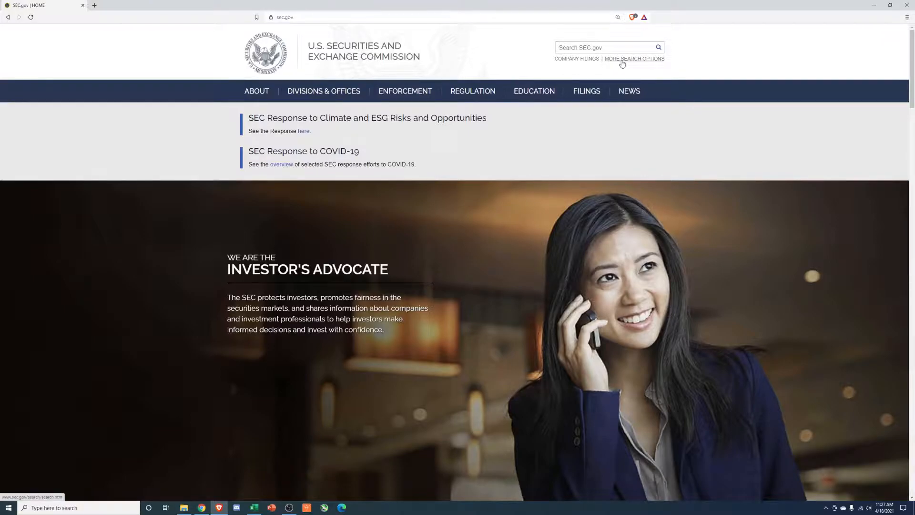
# Look up ticker NFLX in EDGAR's company search and scroll Netflix's filings list.
pyautogui.click(634, 58)
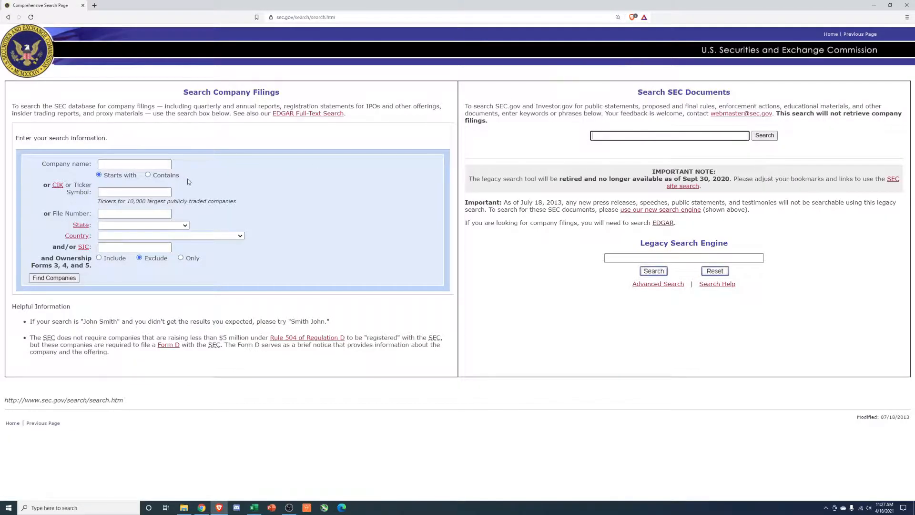
pyautogui.click(134, 192)
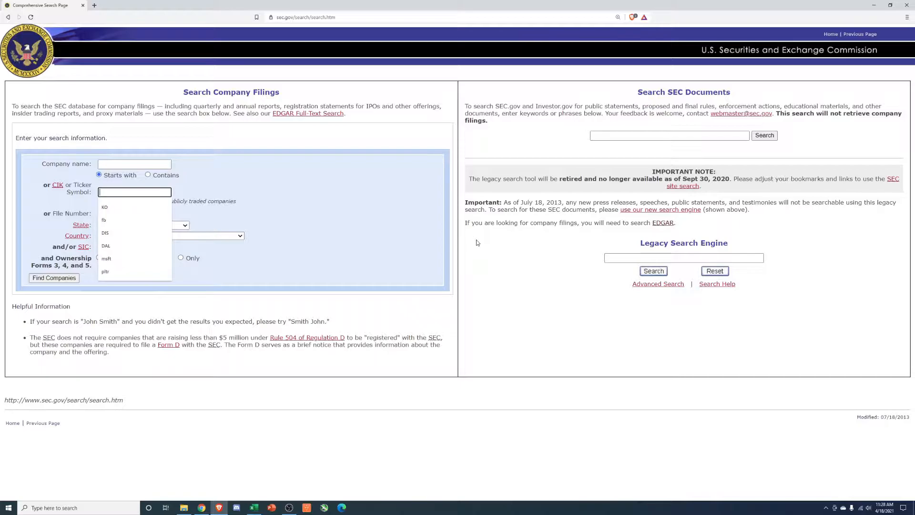
pyautogui.write('NFLX')
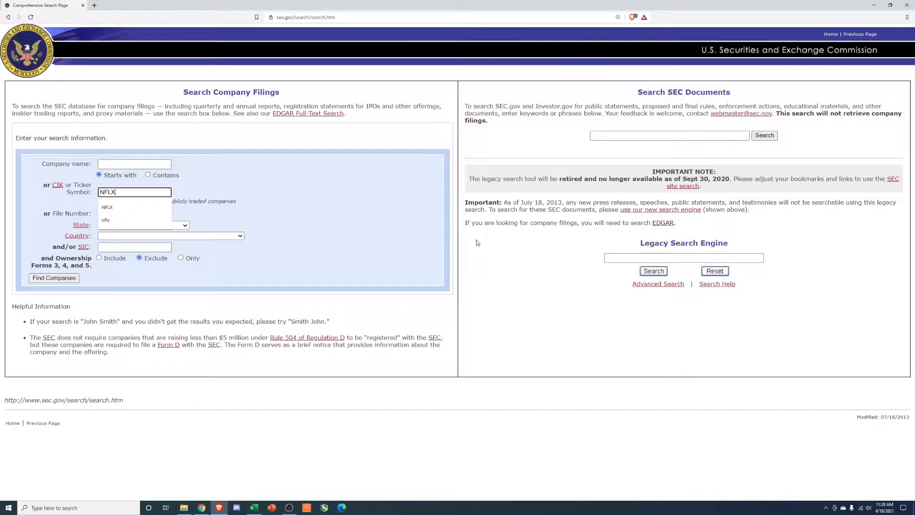
pyautogui.click(54, 278)
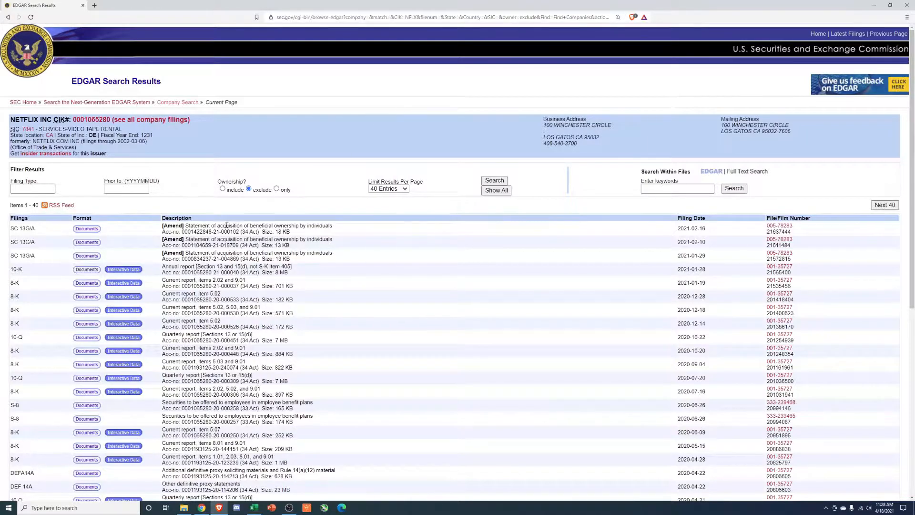
pyautogui.scroll(-3)
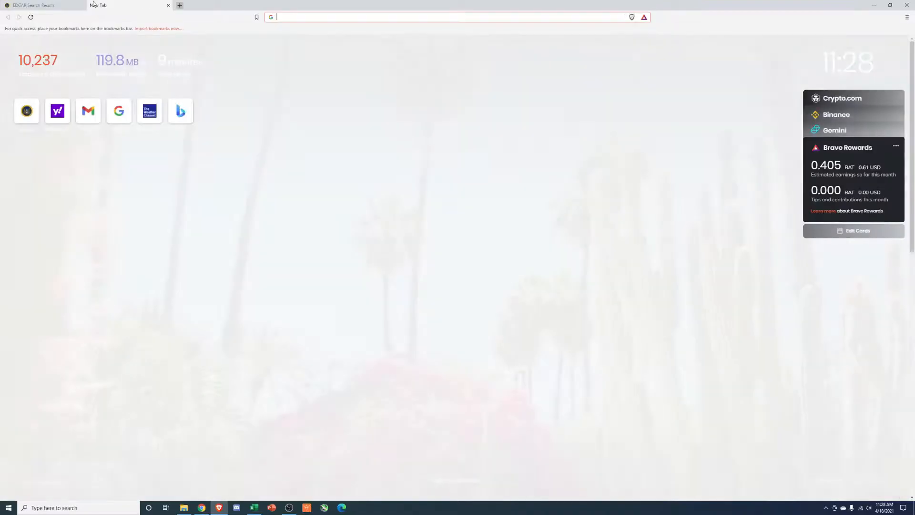
# Search Google for 'Netflix investor relations' from a new tab.
pyautogui.write('Netfl')
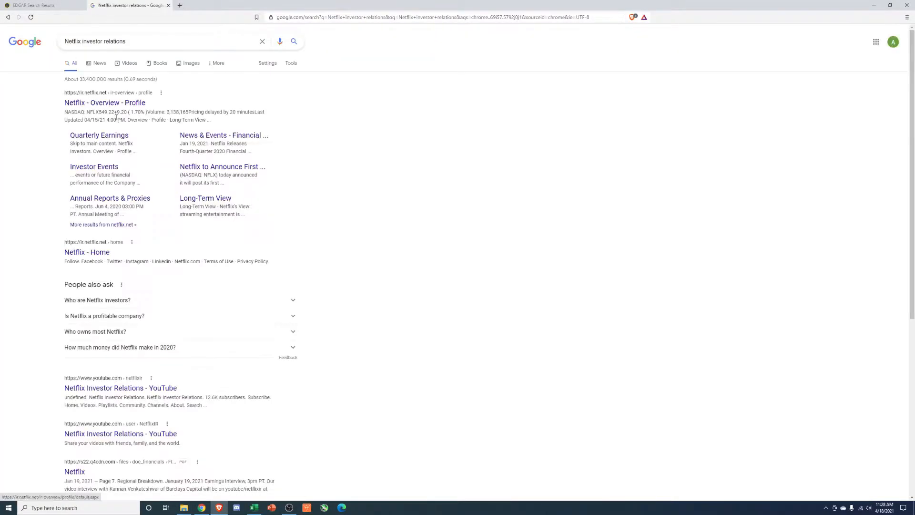
# Open Netflix's investor relations overview, list all releases, and view the Q4 2020 release.
pyautogui.click(103, 102)
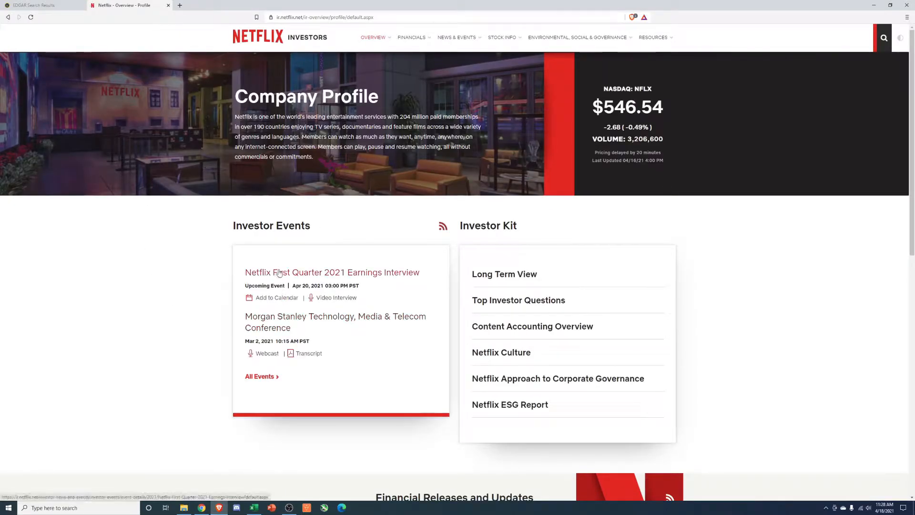
pyautogui.moveTo(218, 261)
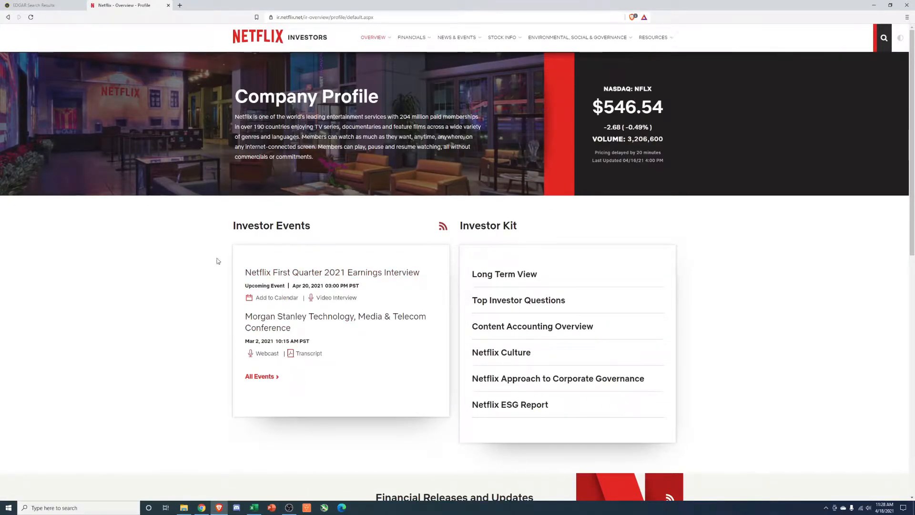
pyautogui.scroll(-3)
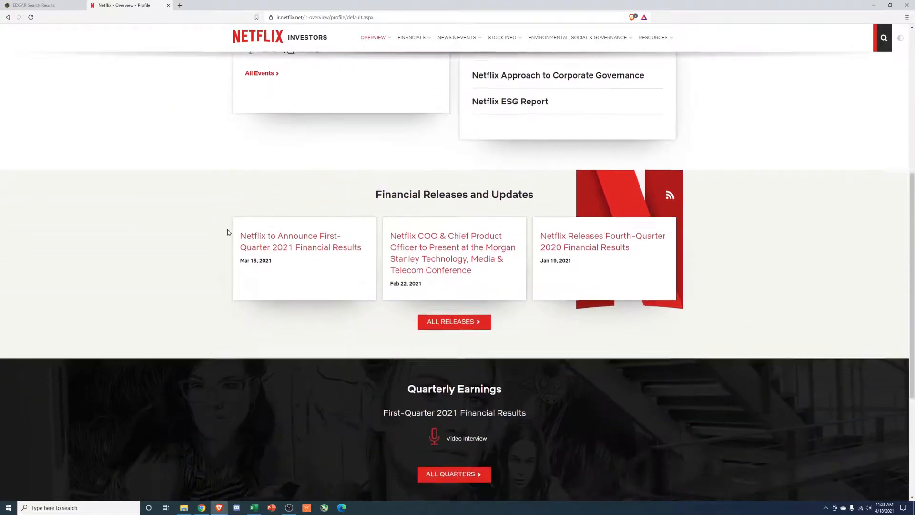
pyautogui.click(454, 322)
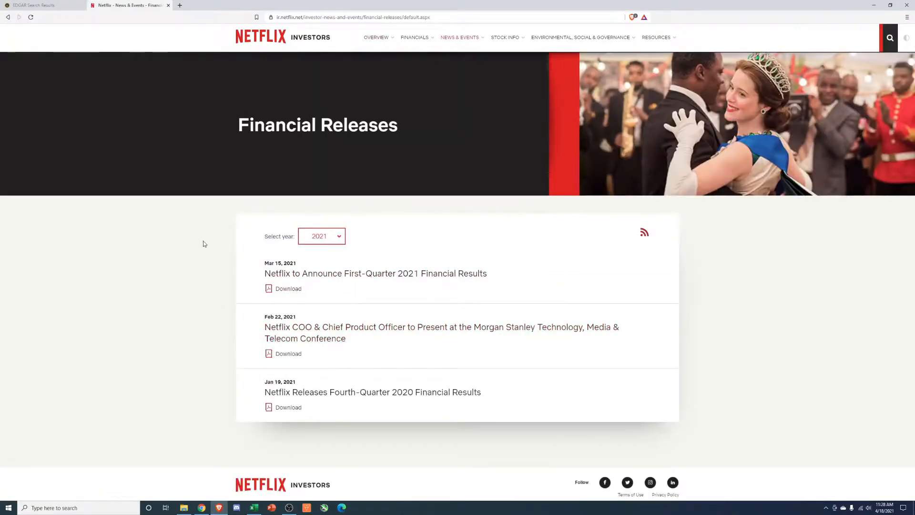
pyautogui.moveTo(435, 400)
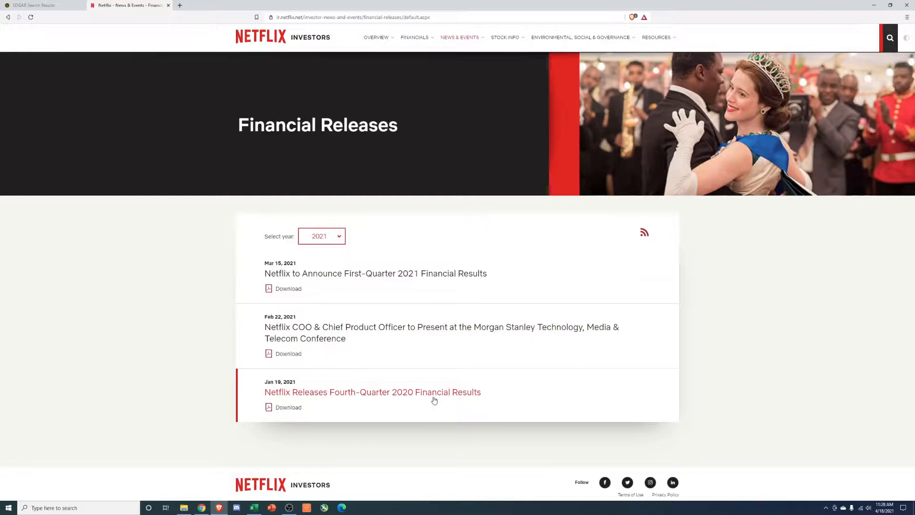
pyautogui.click(372, 391)
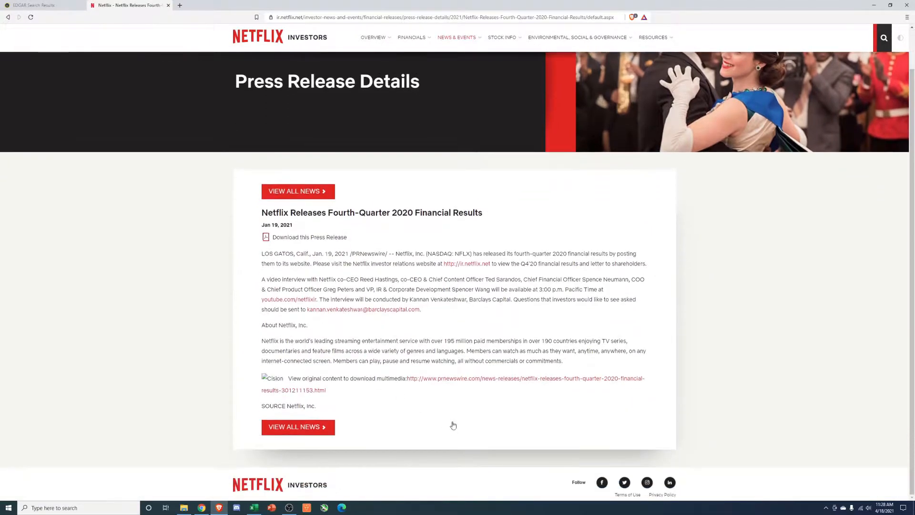
pyautogui.moveTo(498, 413)
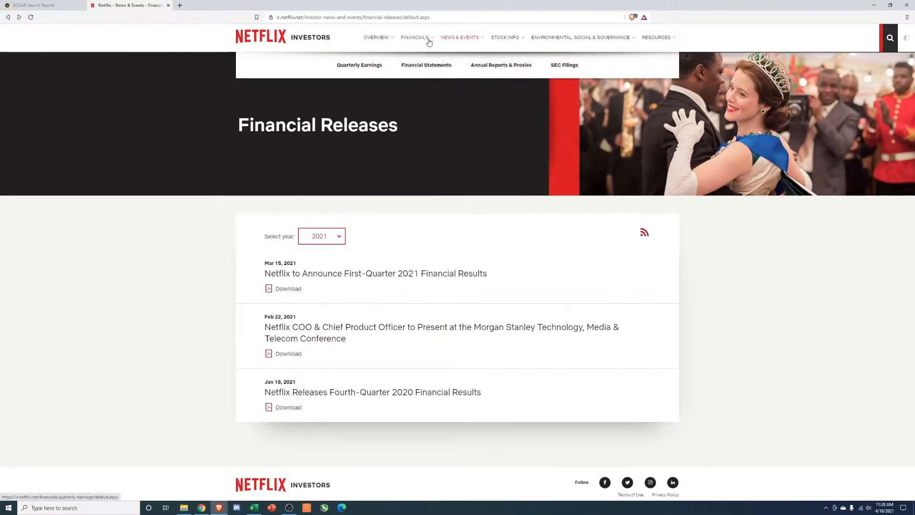
# Browse the Financial Statements and Annual Reports & Proxies pages, then return to EDGAR.
pyautogui.click(426, 65)
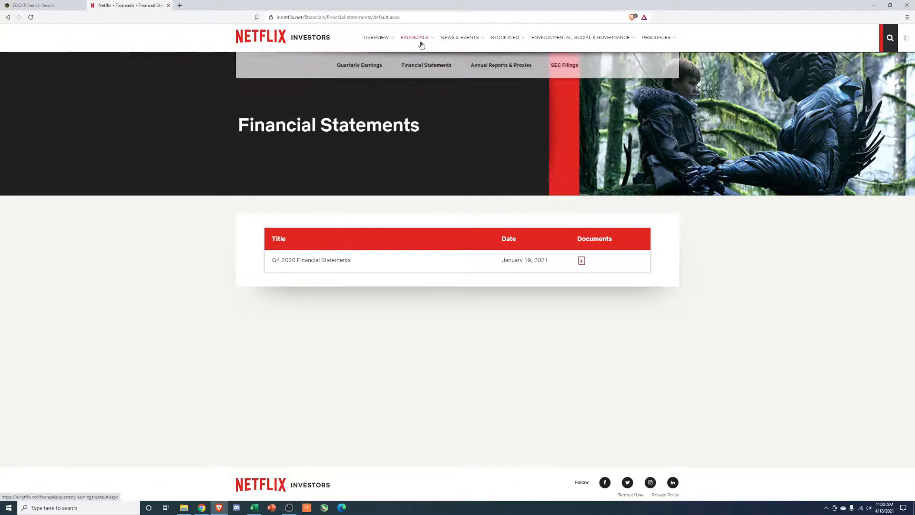
pyautogui.click(500, 65)
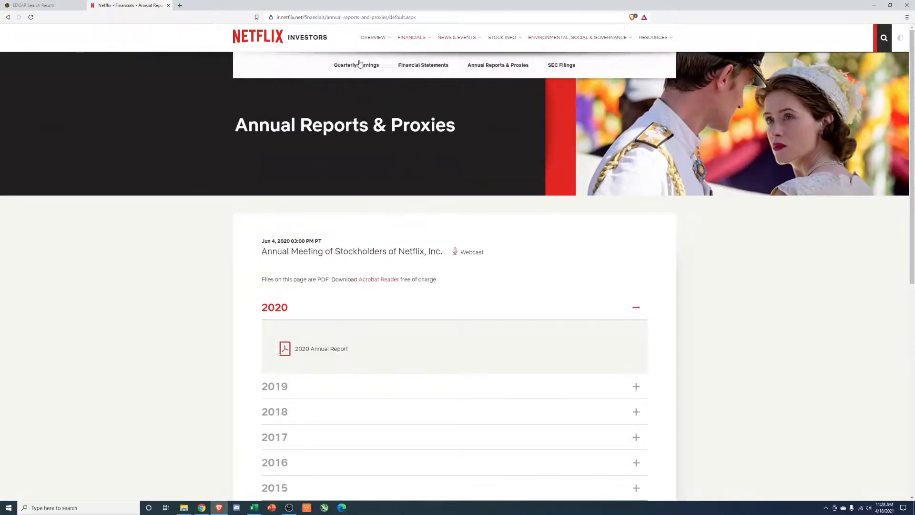
pyautogui.click(34, 5)
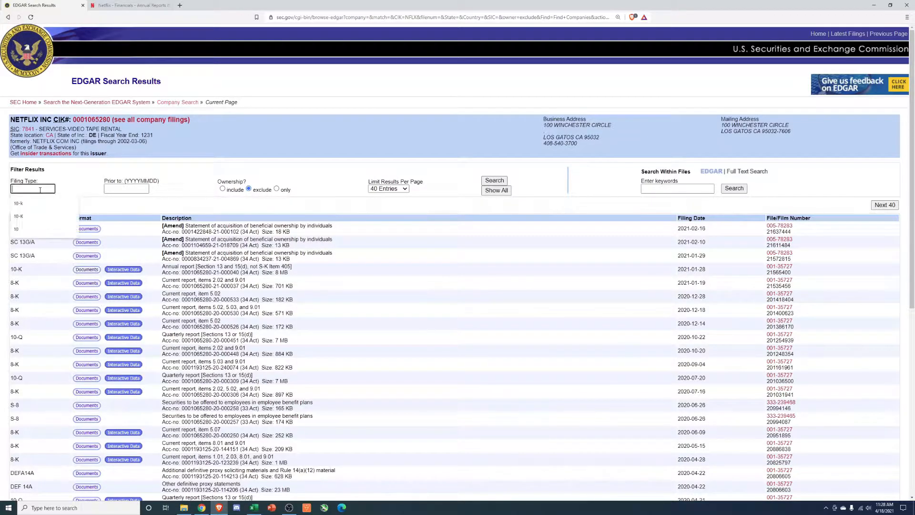
pyautogui.write('10-K')
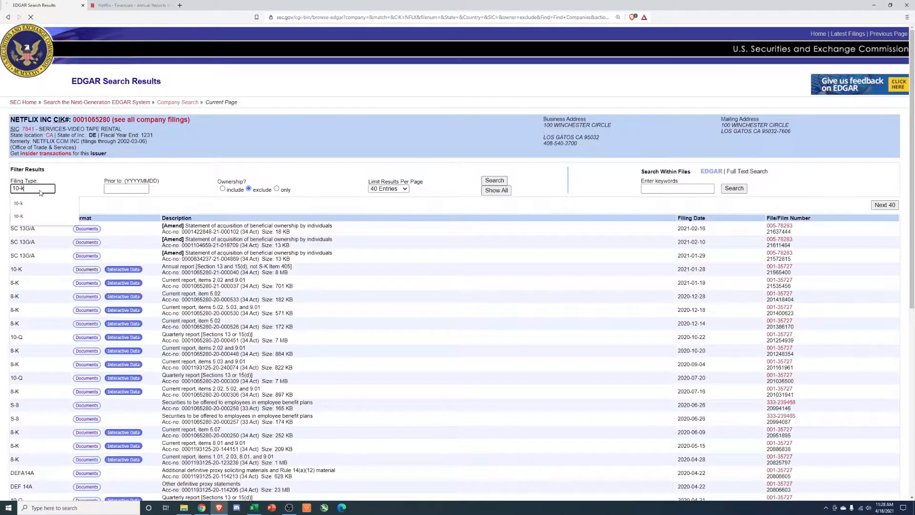
pyautogui.click(87, 269)
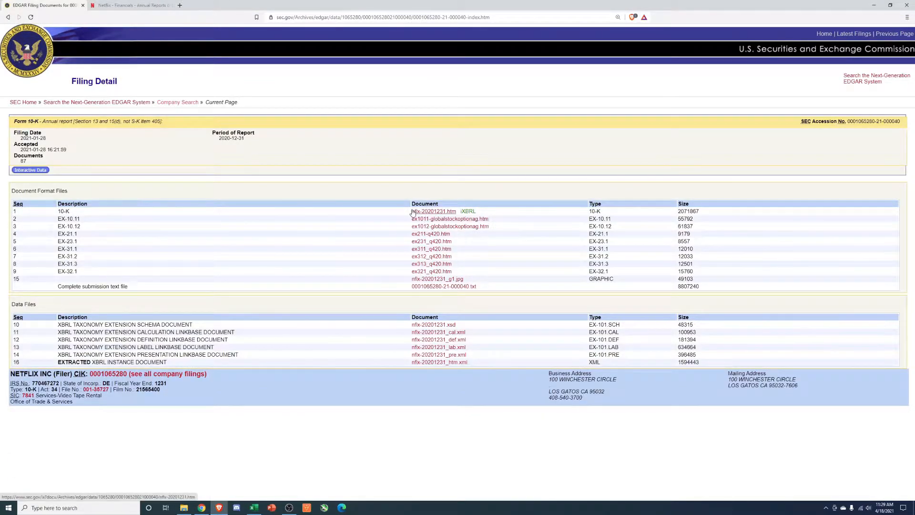
pyautogui.moveTo(295, 196)
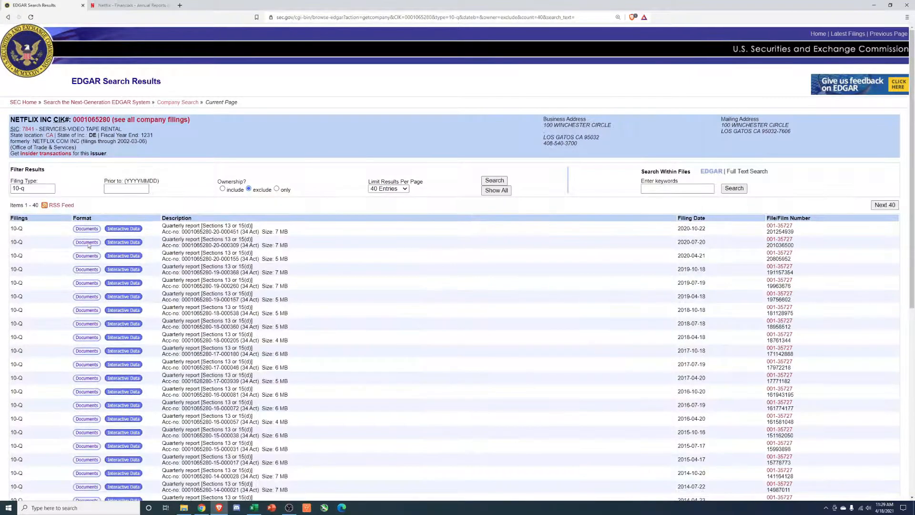
pyautogui.click(86, 229)
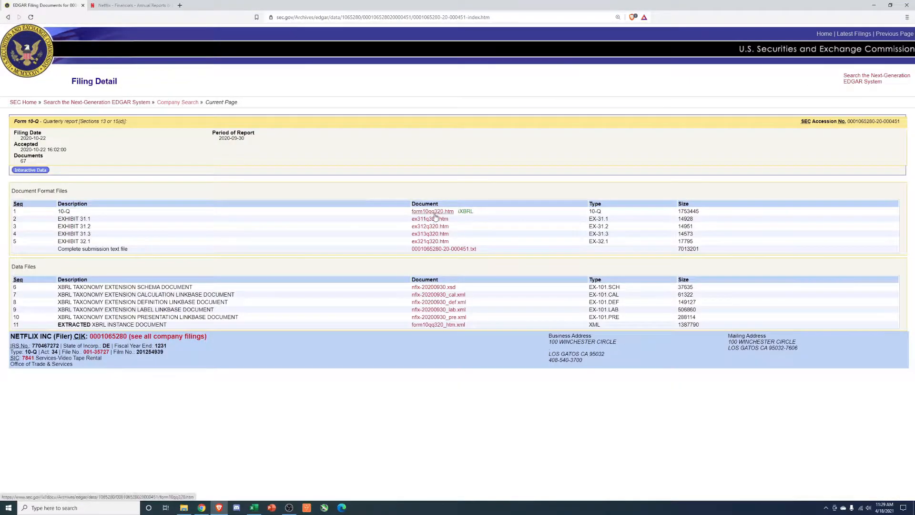
# Open form10qq320.htm in Inline XBRL Viewer and scroll to the Stockholders' Equity statement.
pyautogui.click(465, 211)
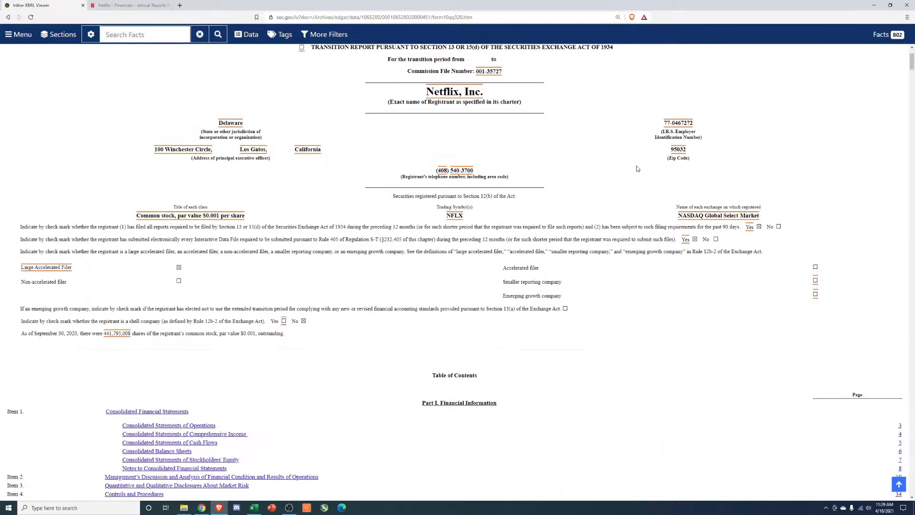
pyautogui.scroll(-3)
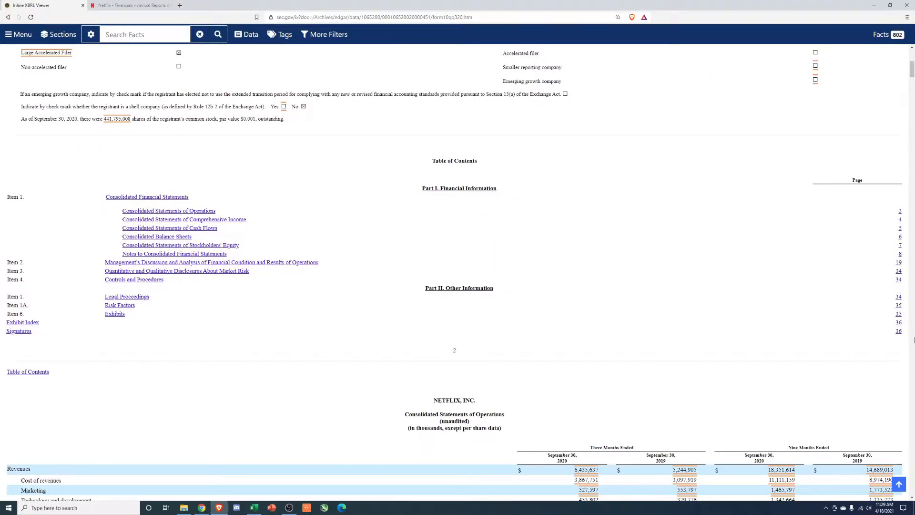
pyautogui.moveTo(147, 251)
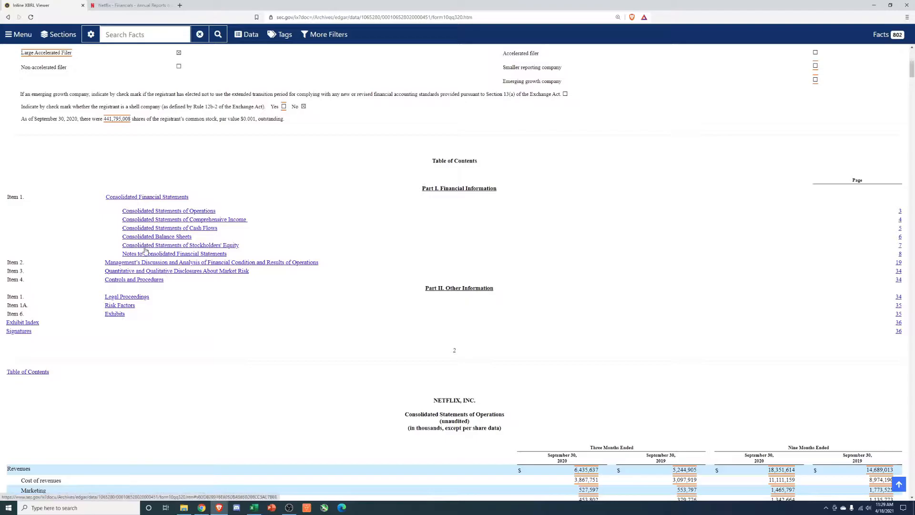
pyautogui.moveTo(286, 268)
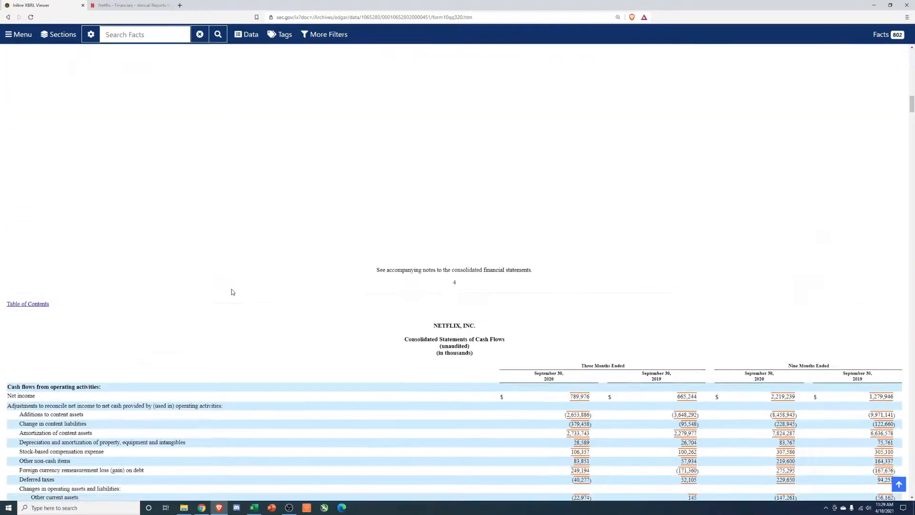
pyautogui.scroll(-3)
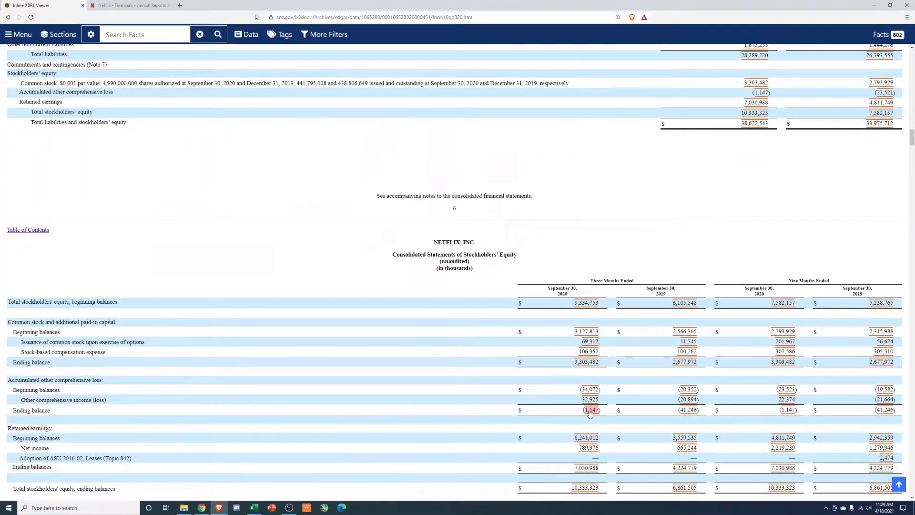
pyautogui.scroll(-3)
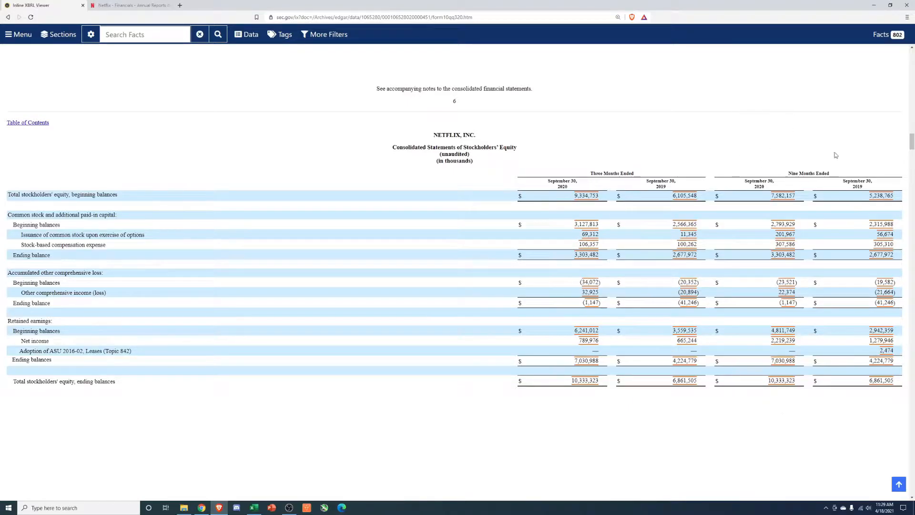
pyautogui.moveTo(732, 148)
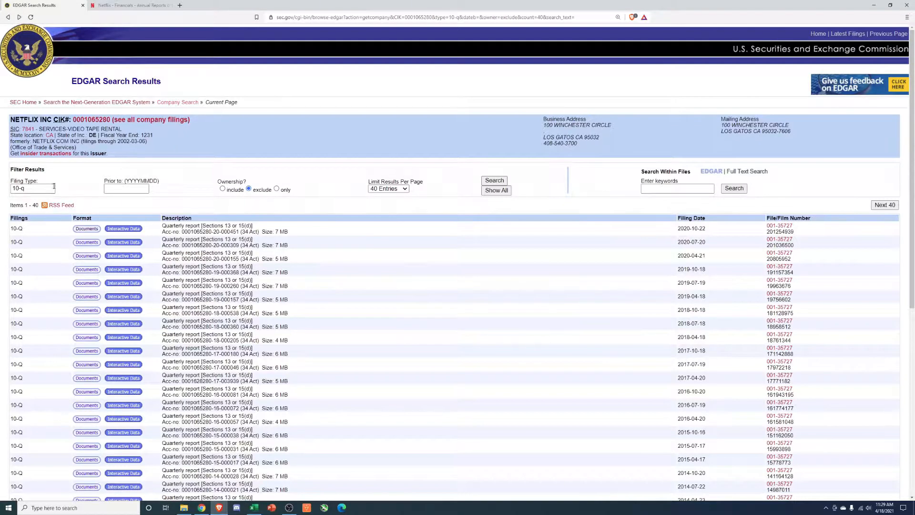
# Filter Netflix's filings to 10-k and open the 2021-01-28 filing's documents.
pyautogui.write('10-k')
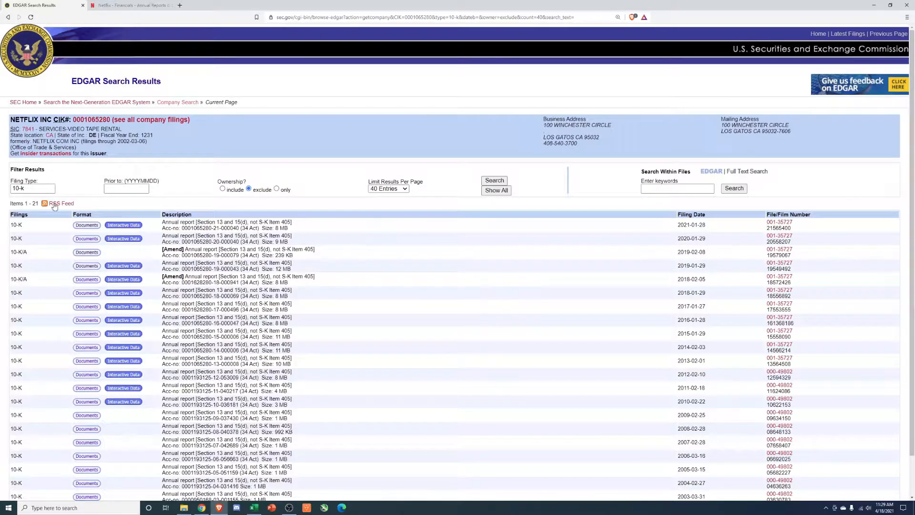
pyautogui.click(87, 225)
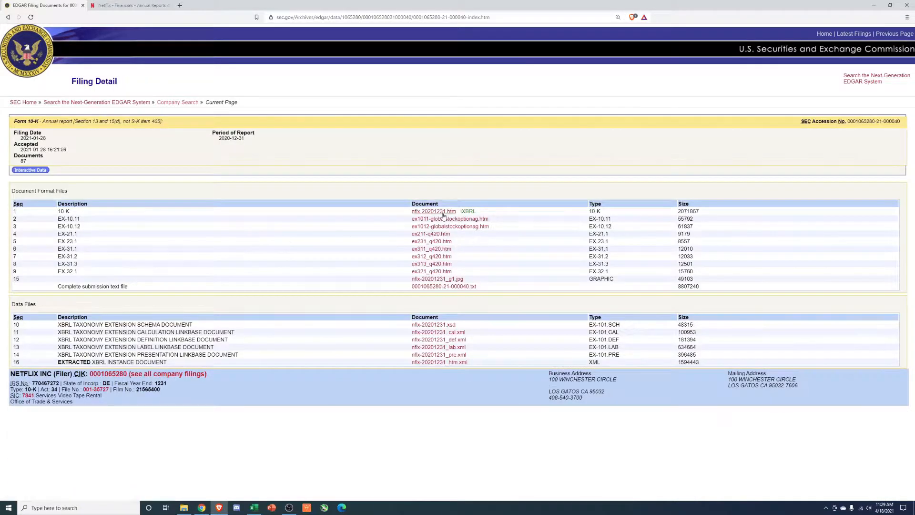
# Open nfx-20201231.htm in Inline XBRL Viewer and skim the table of contents to Item 1 Business.
pyautogui.click(434, 212)
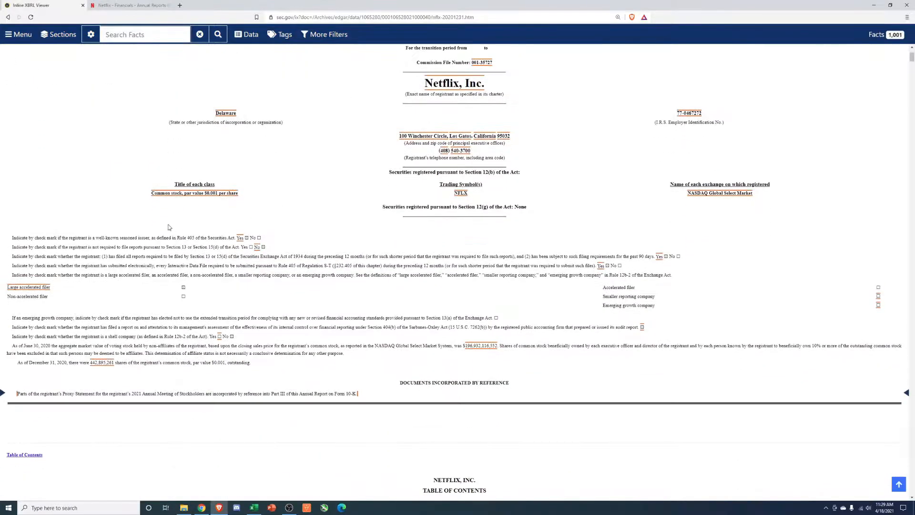
pyautogui.scroll(-3)
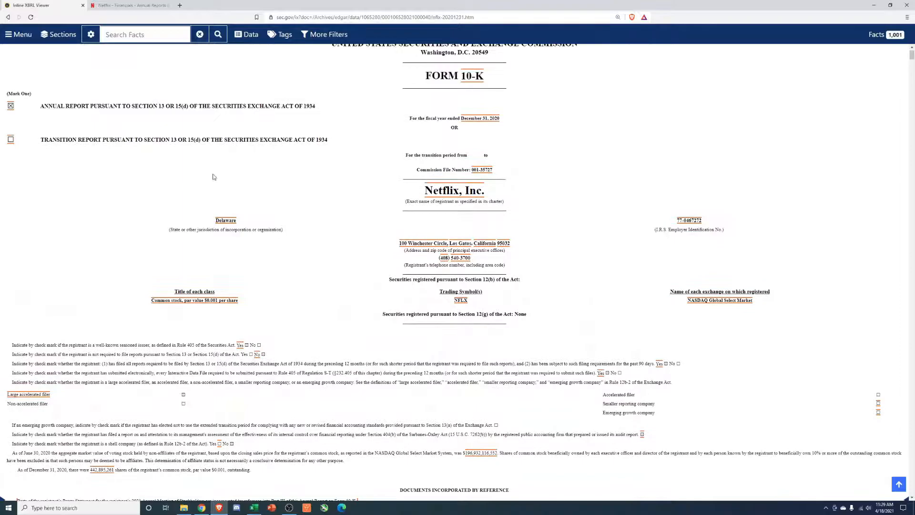
pyautogui.scroll(3)
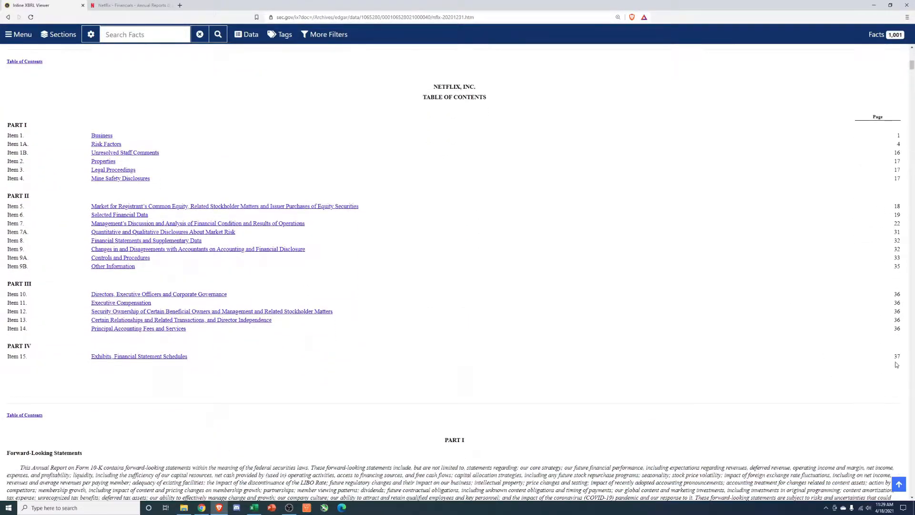
pyautogui.scroll(-3)
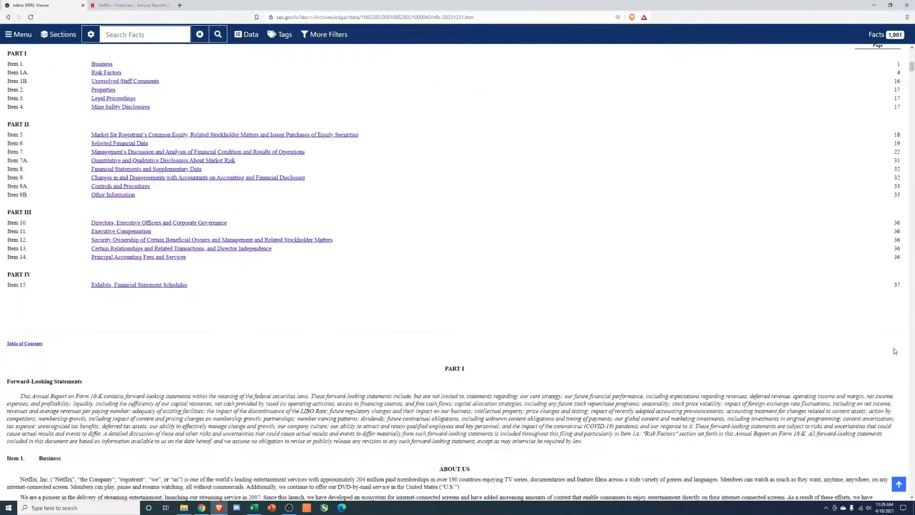
pyautogui.scroll(-3)
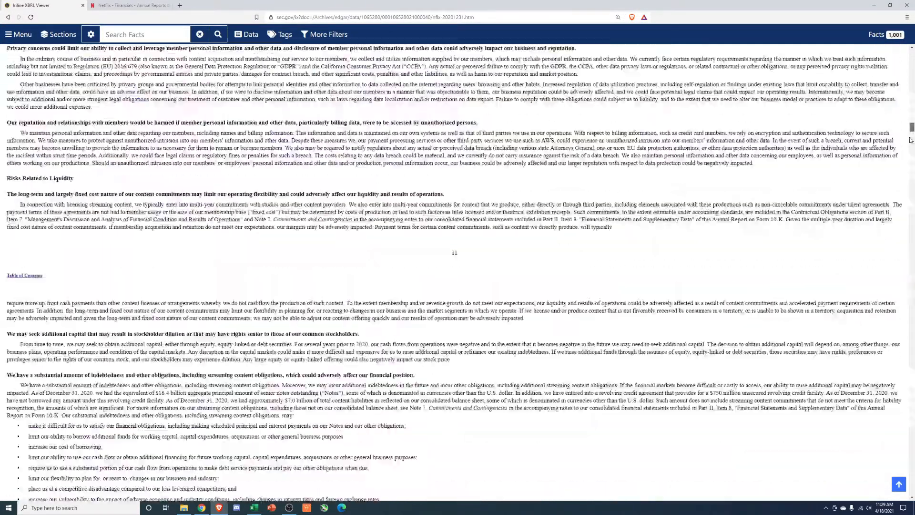
pyautogui.scroll(-3)
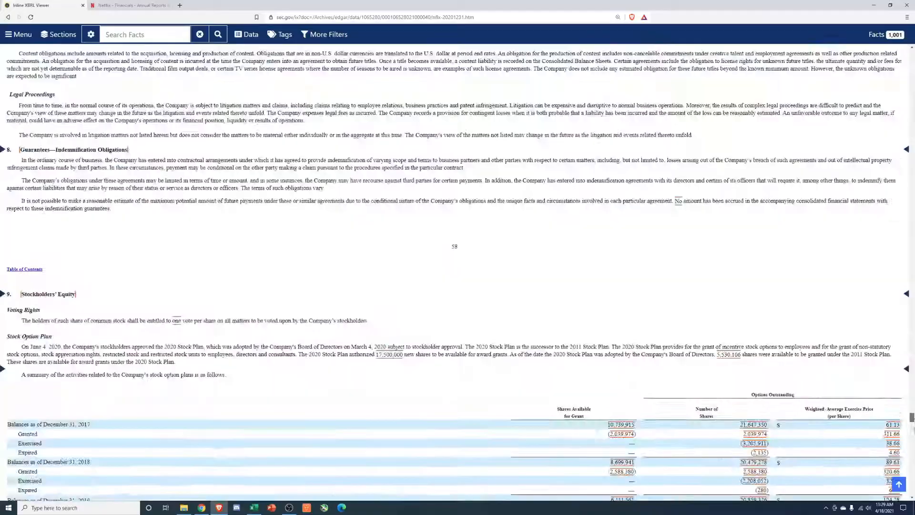
pyautogui.scroll(-3)
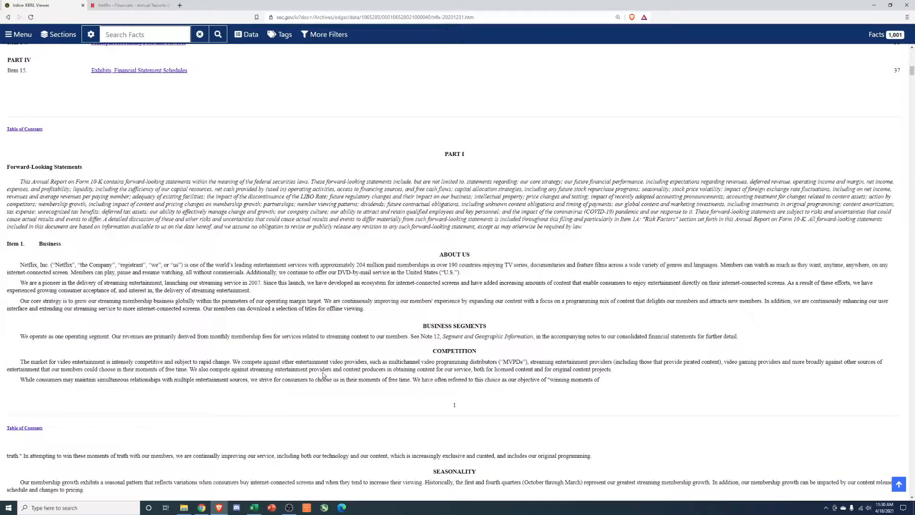
pyautogui.scroll(-3)
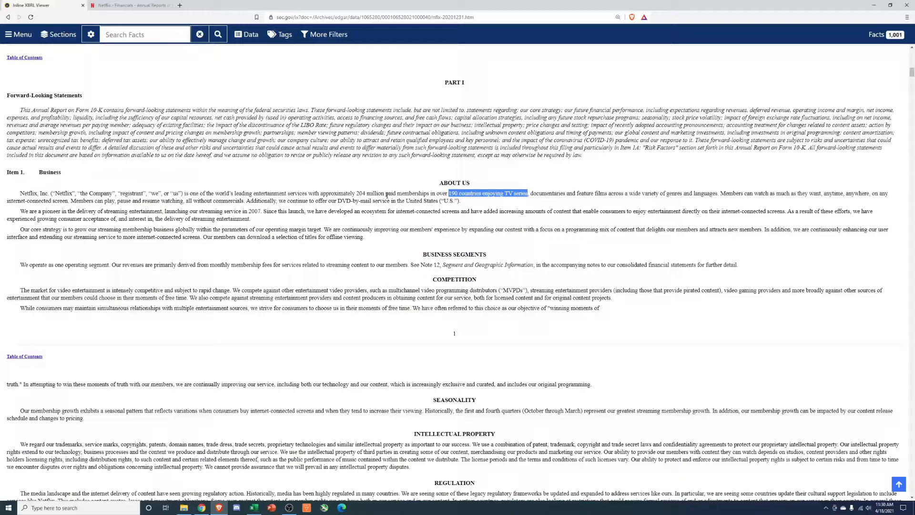
pyautogui.moveTo(93, 232)
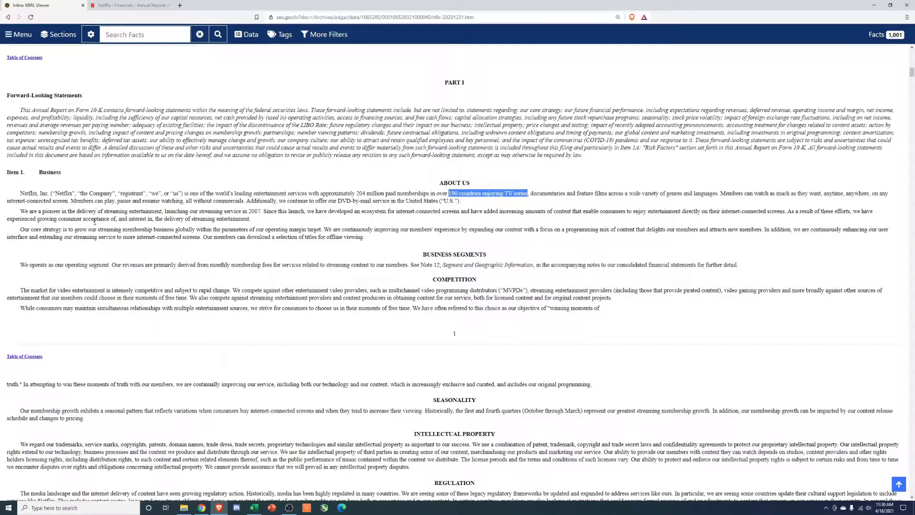
pyautogui.moveTo(784, 204)
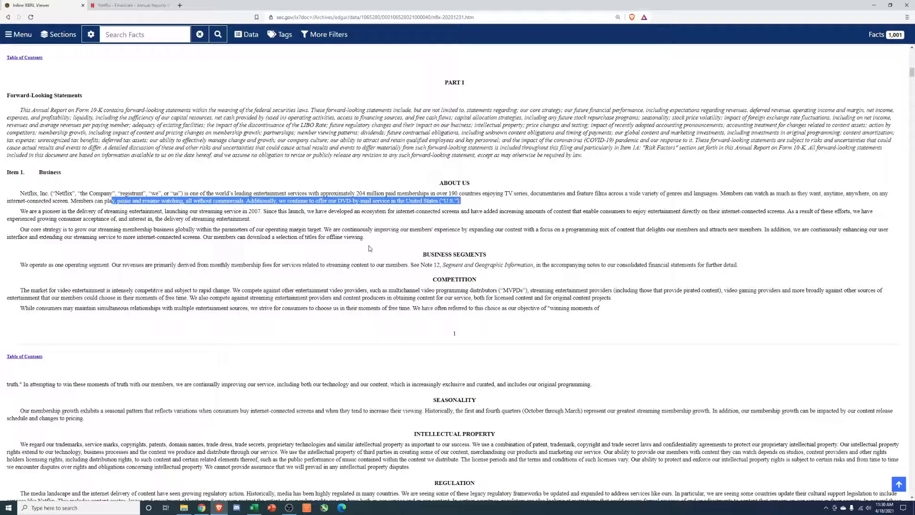
pyautogui.moveTo(363, 251)
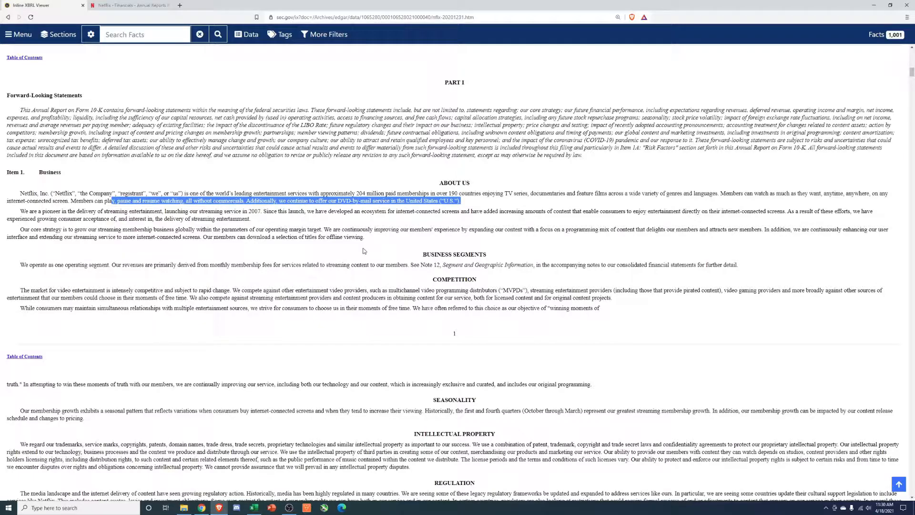
pyautogui.moveTo(347, 248)
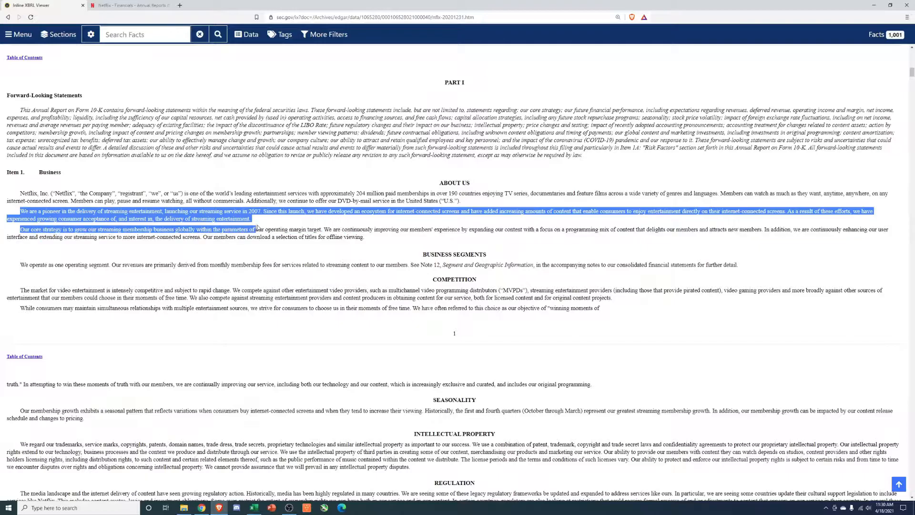
pyautogui.scroll(-3)
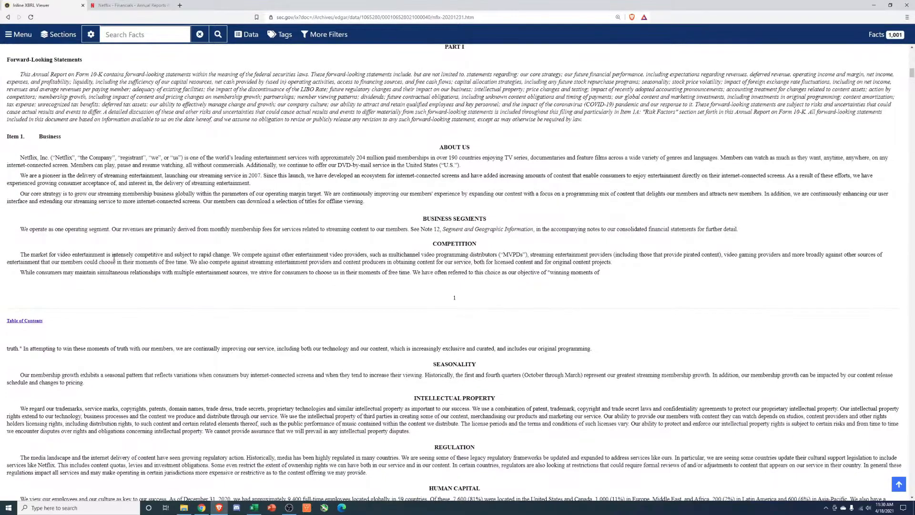
pyautogui.scroll(-3)
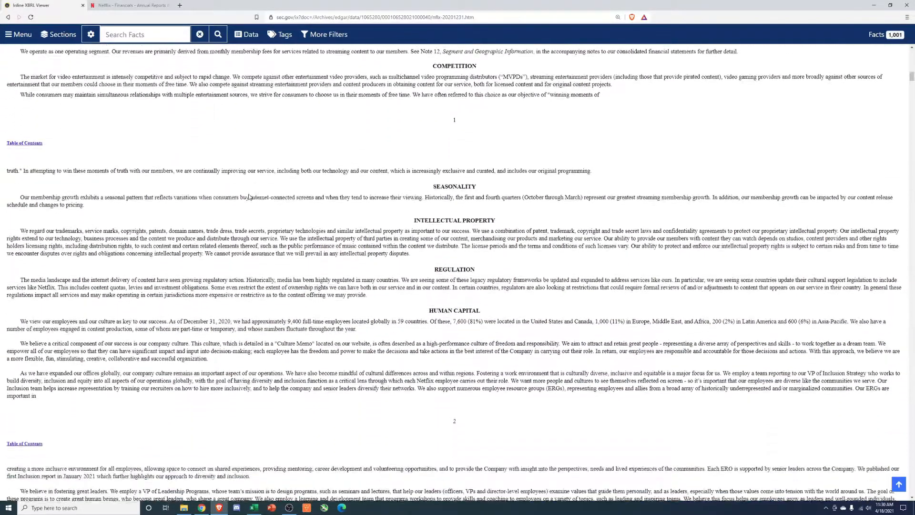
pyautogui.scroll(-3)
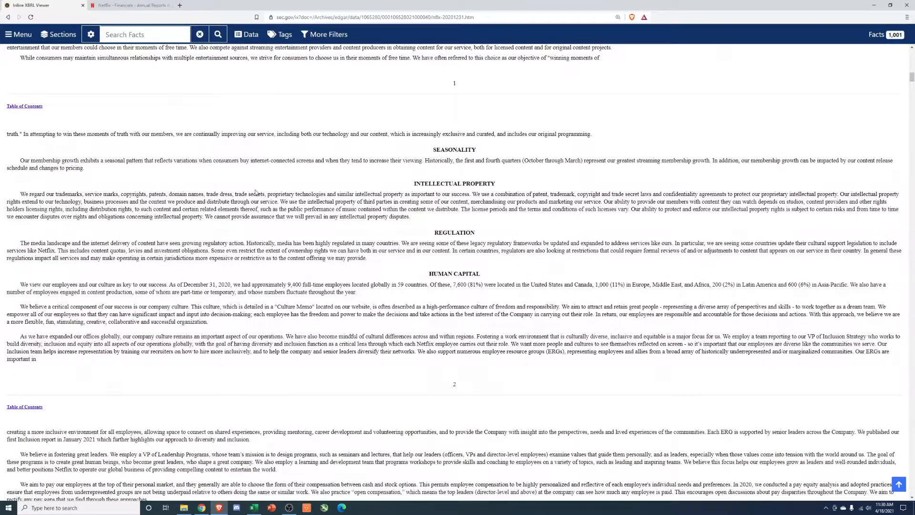
pyautogui.moveTo(527, 161); pyautogui.dragTo(575, 160)
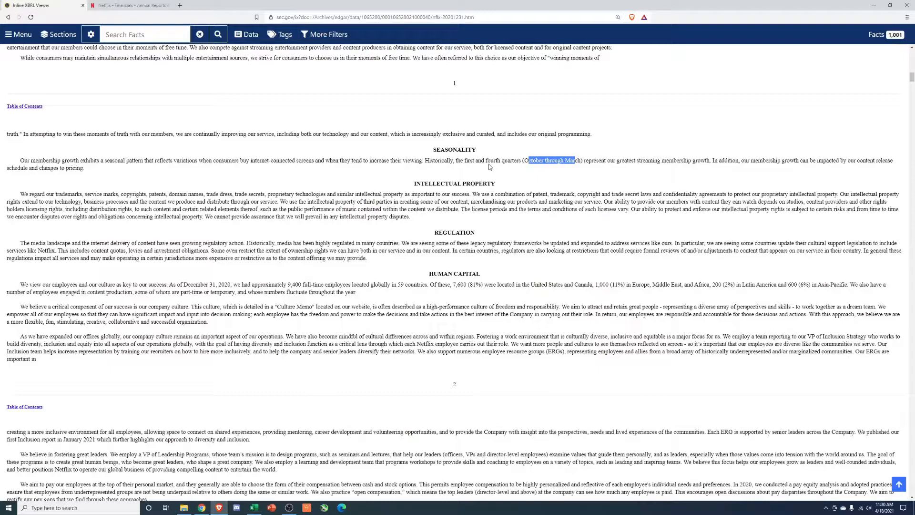
pyautogui.moveTo(337, 168)
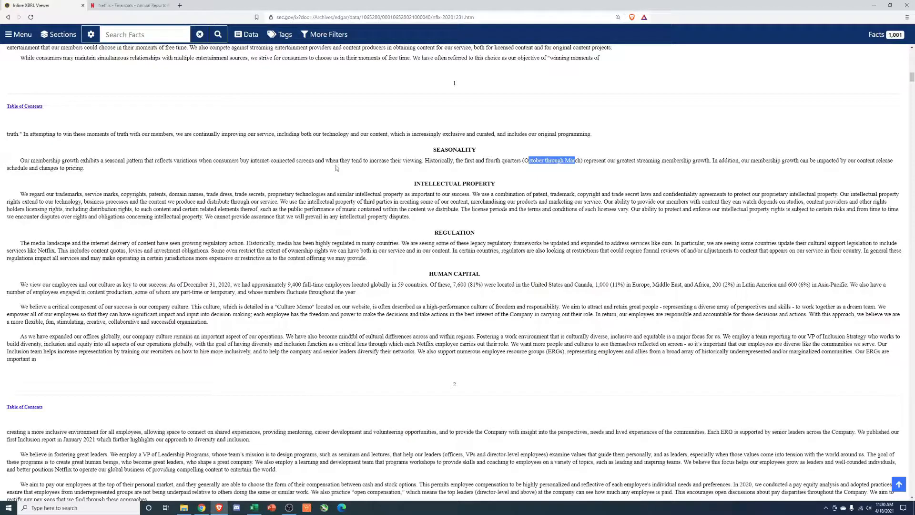
pyautogui.moveTo(296, 170)
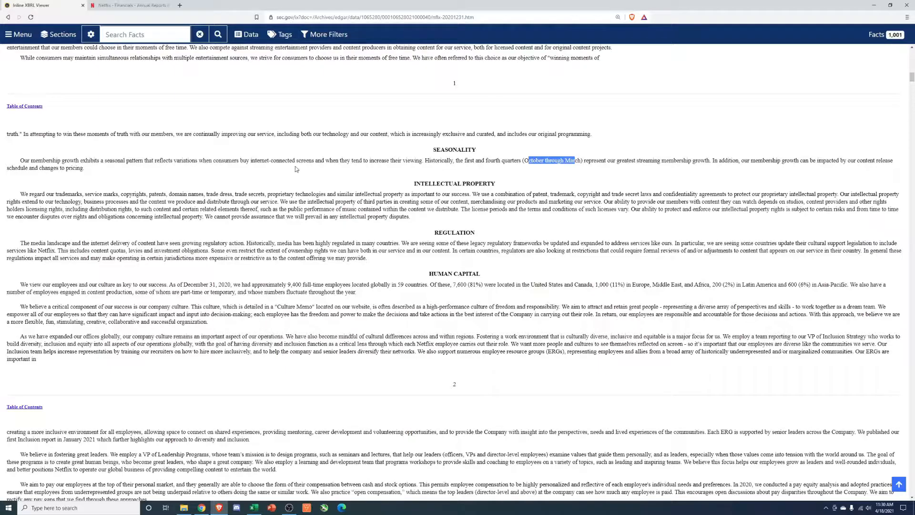
pyautogui.moveTo(277, 188)
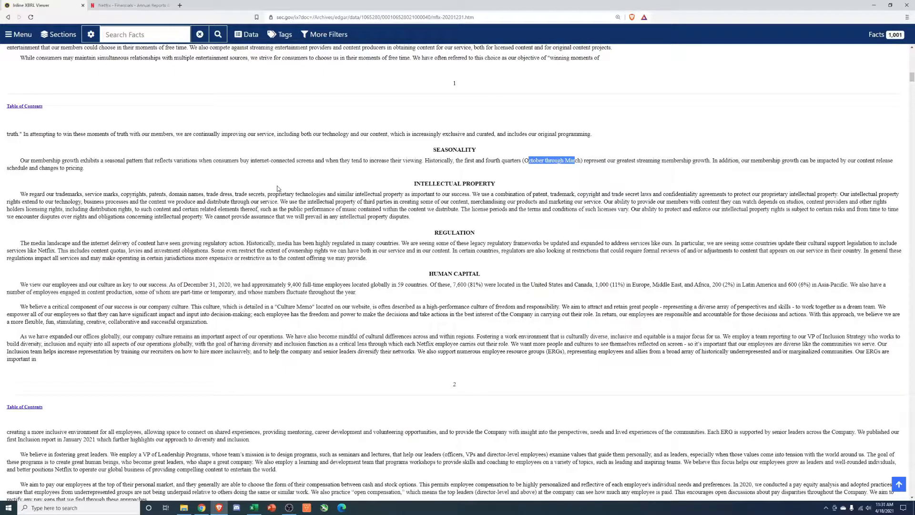
pyautogui.moveTo(228, 234)
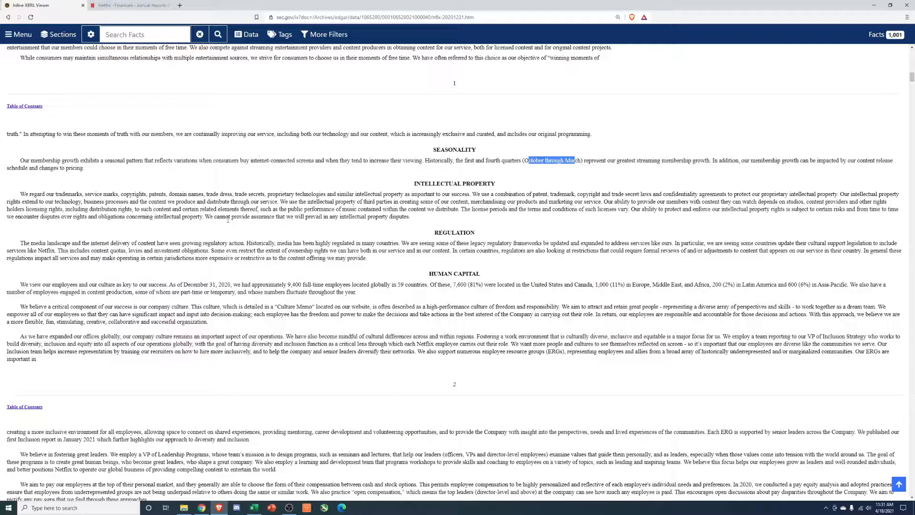
pyautogui.scroll(-3)
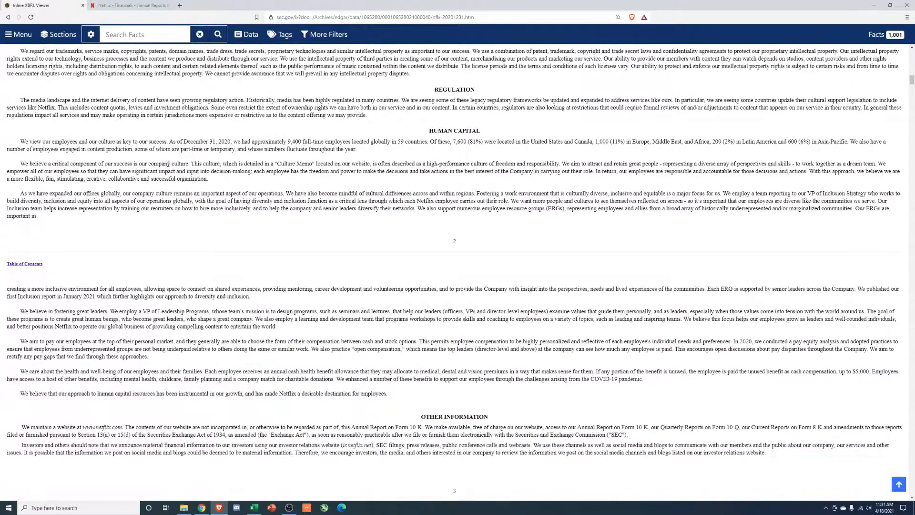
# Scroll past the human capital and Other Information sections to the Item 1A heading.
pyautogui.moveTo(19, 140); pyautogui.dragTo(386, 393)
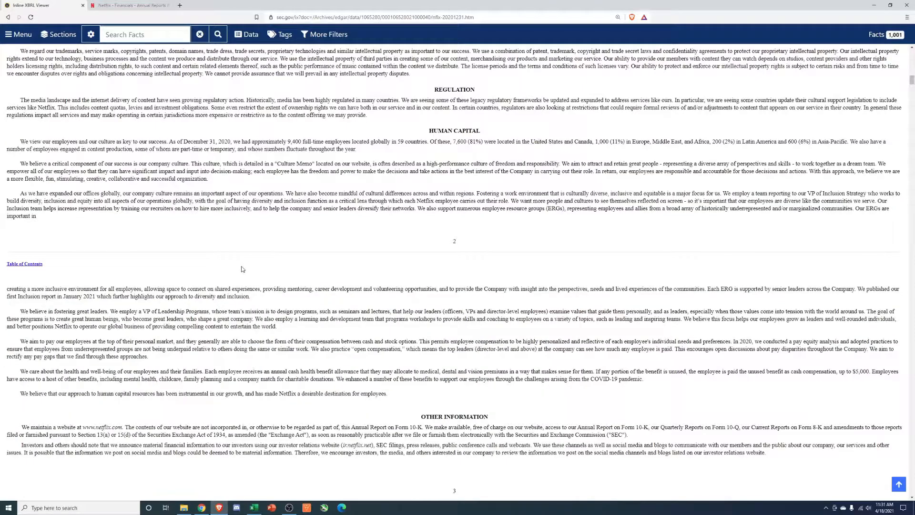
pyautogui.moveTo(228, 264)
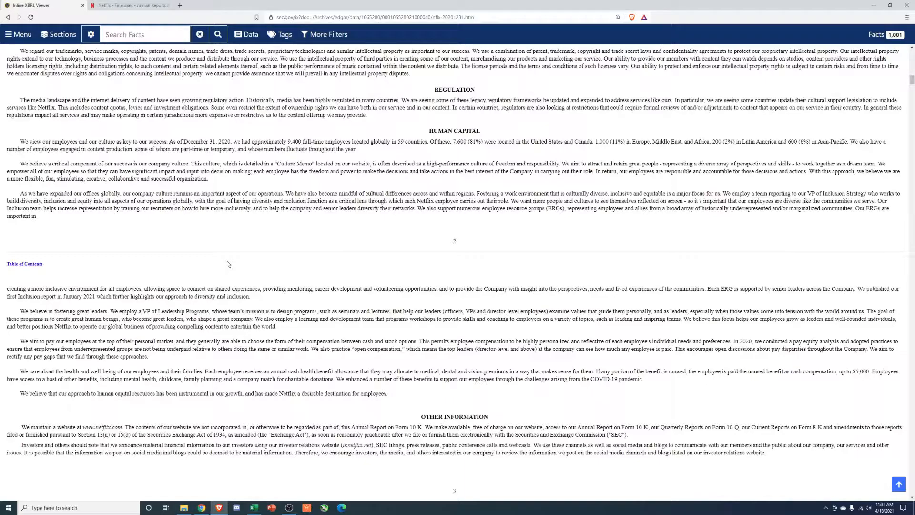
pyautogui.moveTo(287, 225)
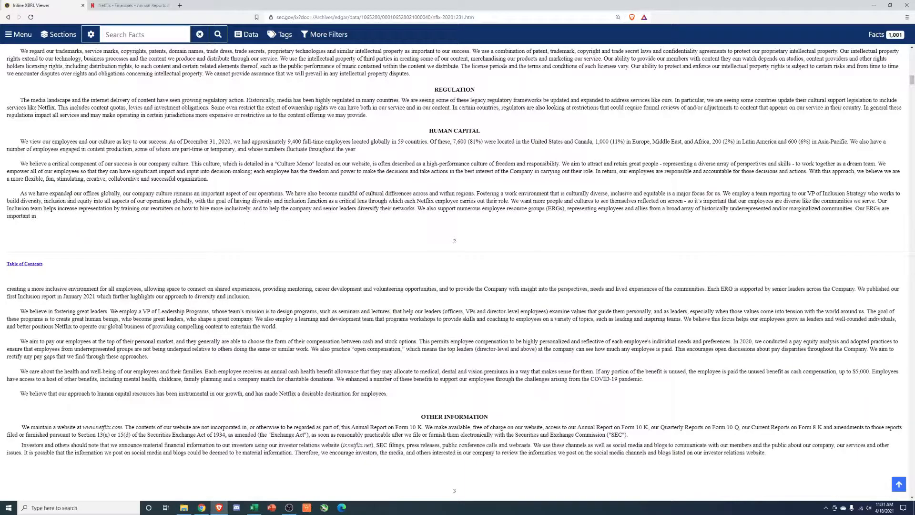
pyautogui.moveTo(328, 226)
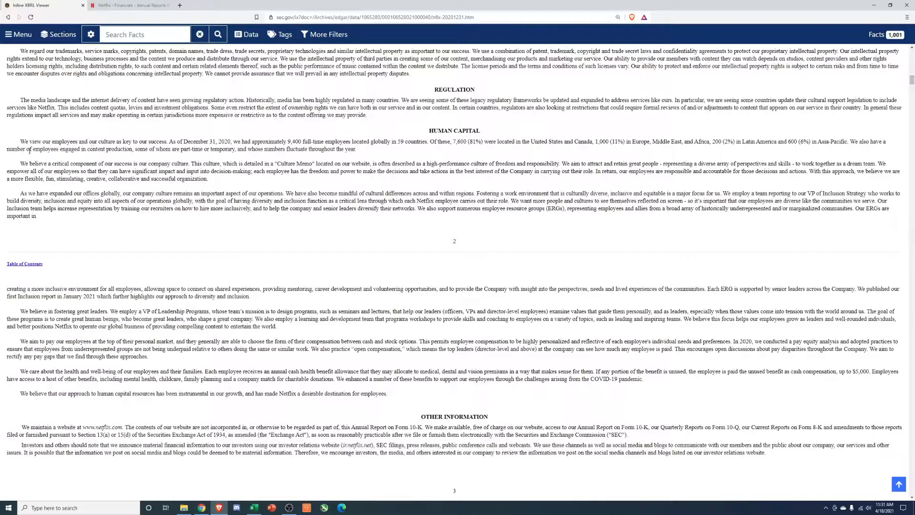
pyautogui.moveTo(228, 223)
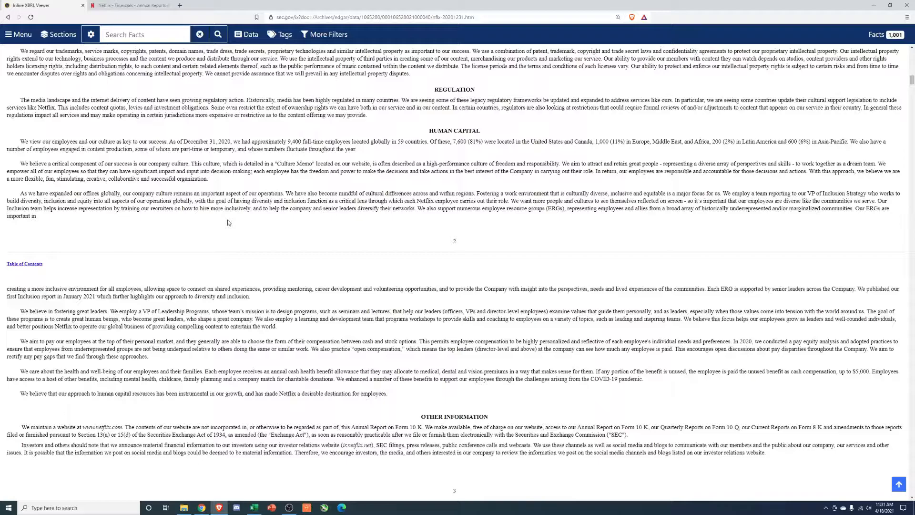
pyautogui.moveTo(222, 241)
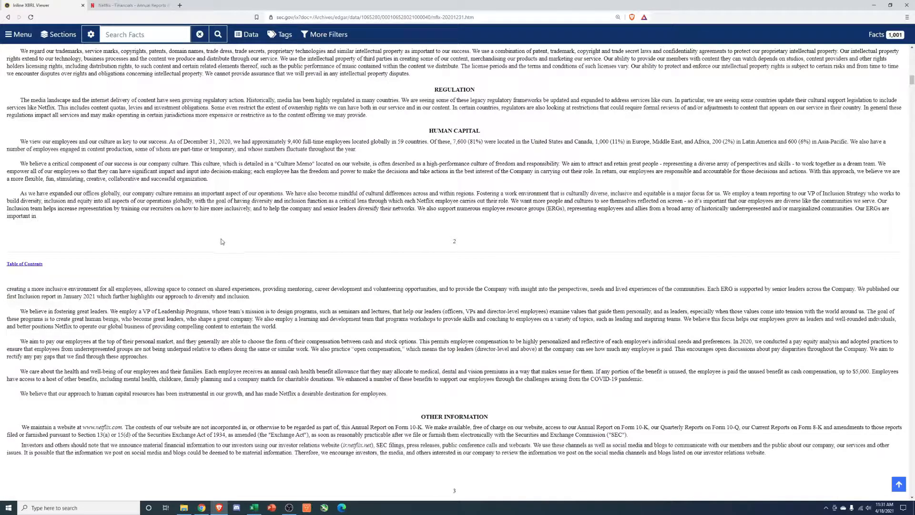
pyautogui.moveTo(384, 322)
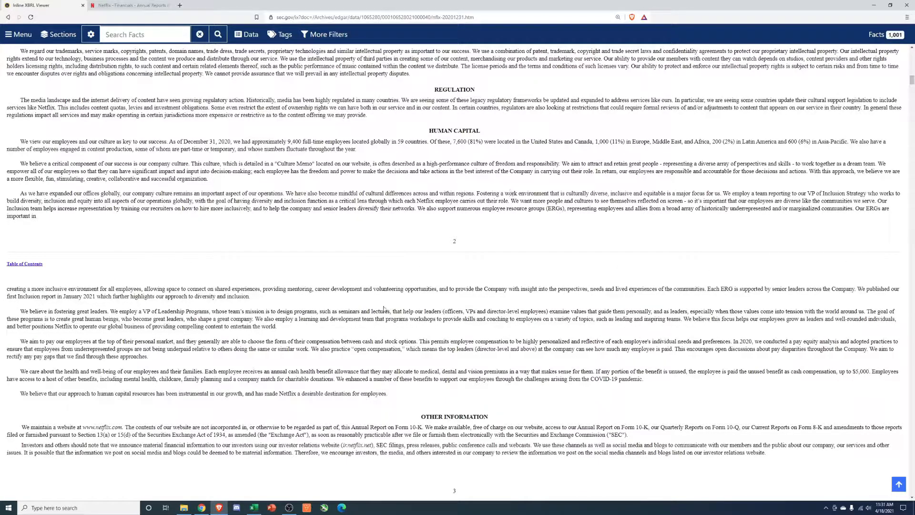
pyautogui.moveTo(415, 299)
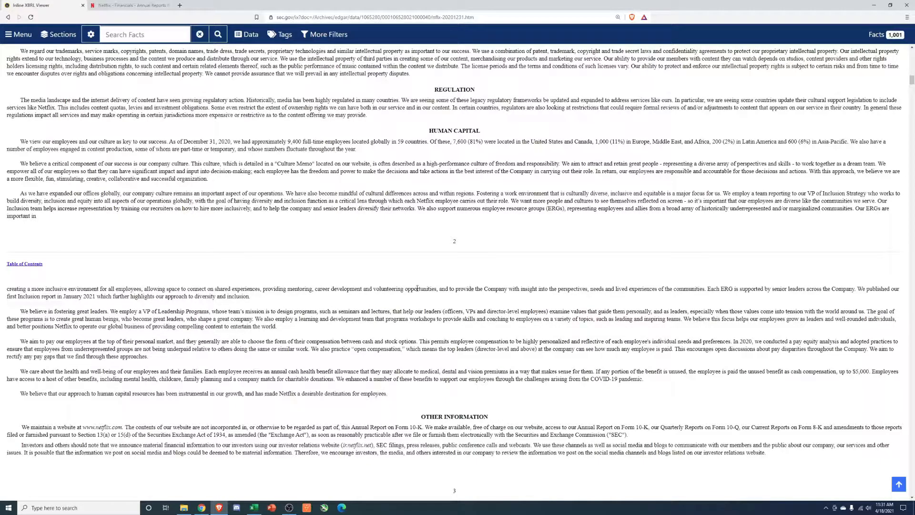
pyautogui.scroll(-3)
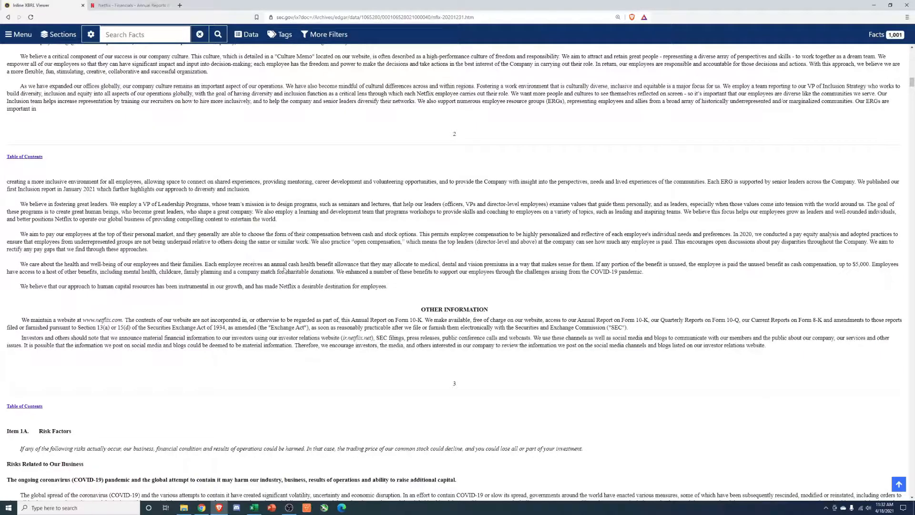
# Scroll to Item 1A's first risk on the COVID-19 pandemic's business impact.
pyautogui.scroll(-3)
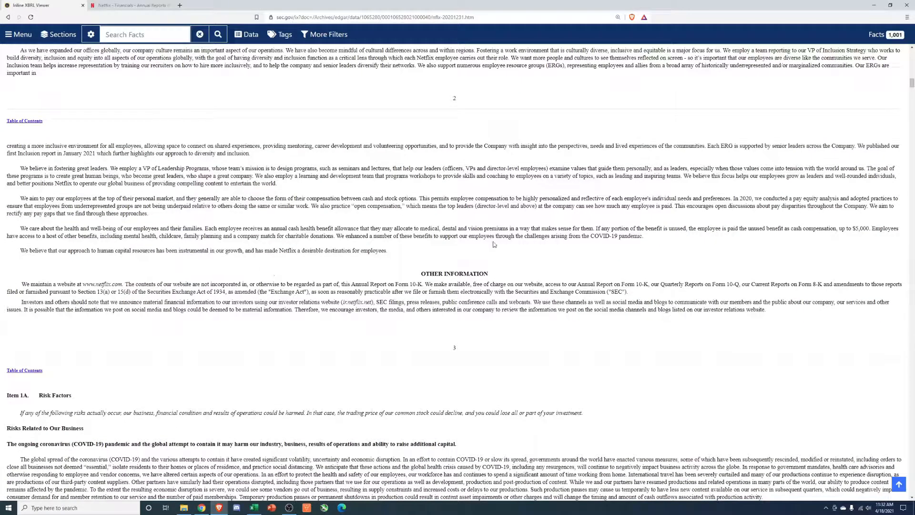
pyautogui.scroll(-3)
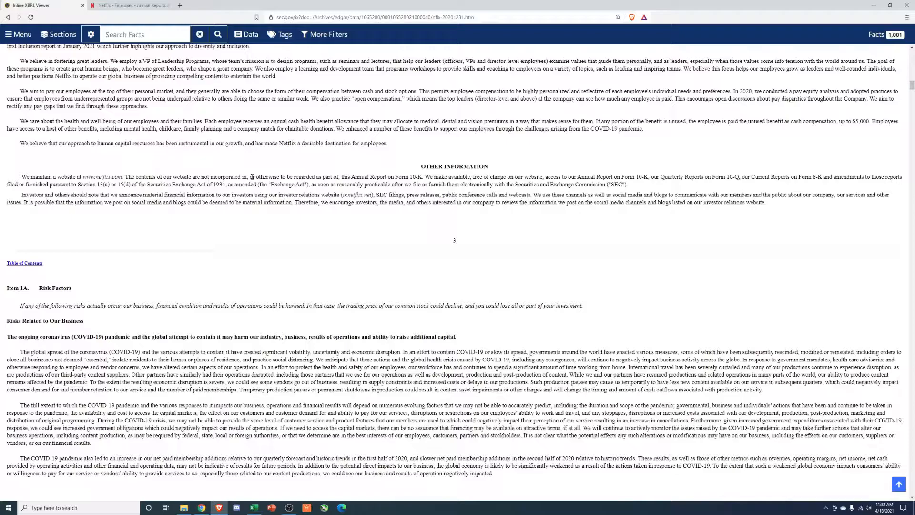
pyautogui.moveTo(396, 275)
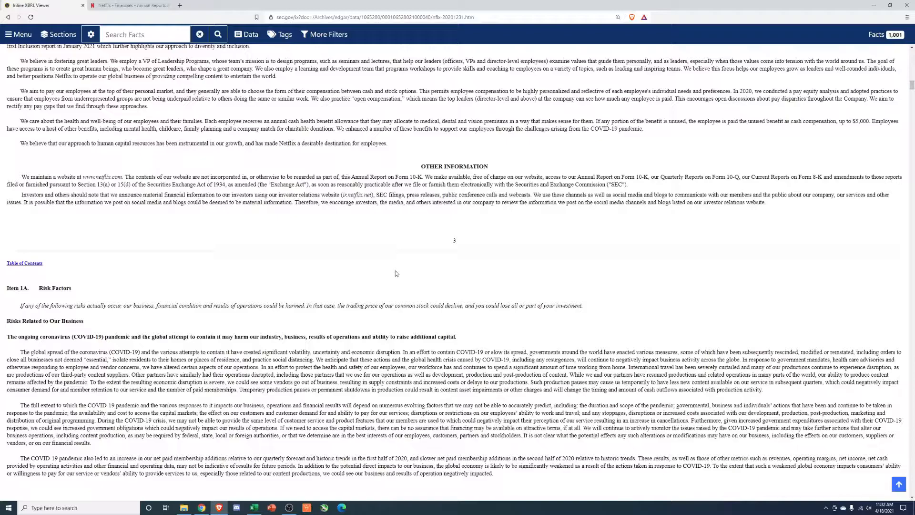
pyautogui.moveTo(391, 268)
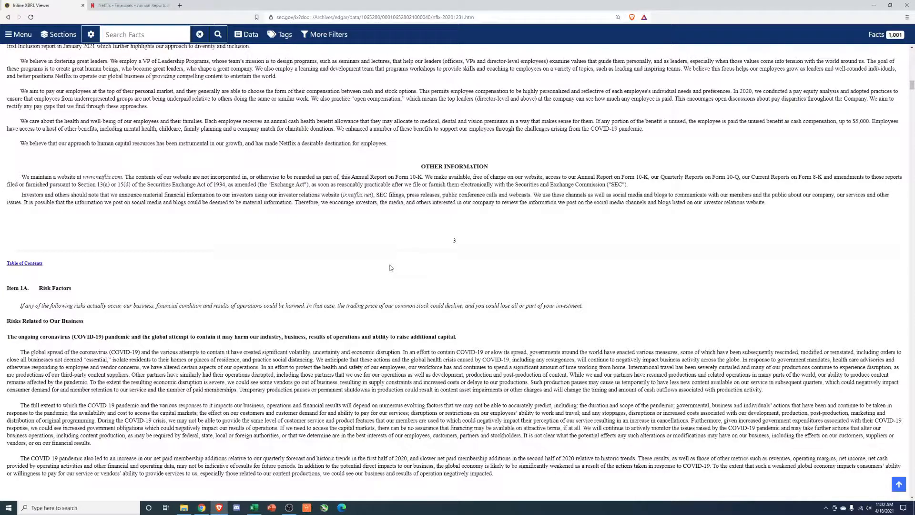
pyautogui.scroll(-3)
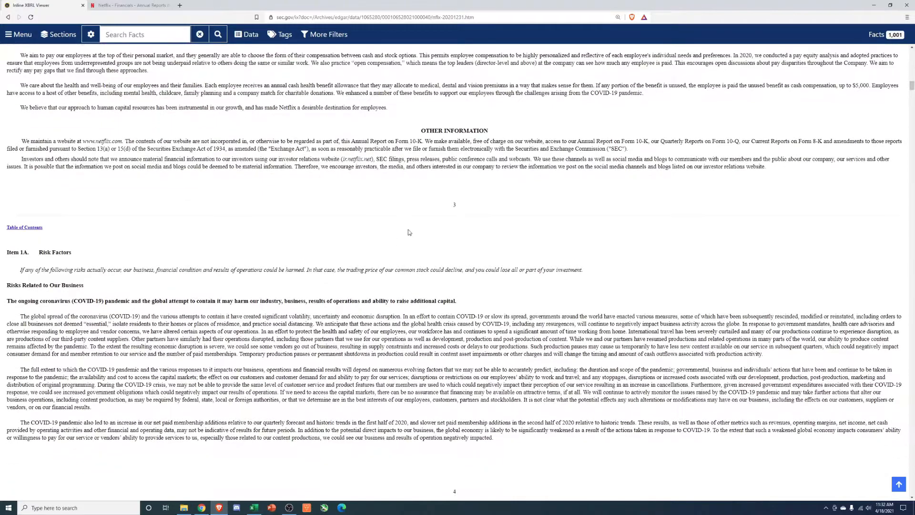
# Read down through member, competition and payment risks to the intellectual property risks.
pyautogui.scroll(-3)
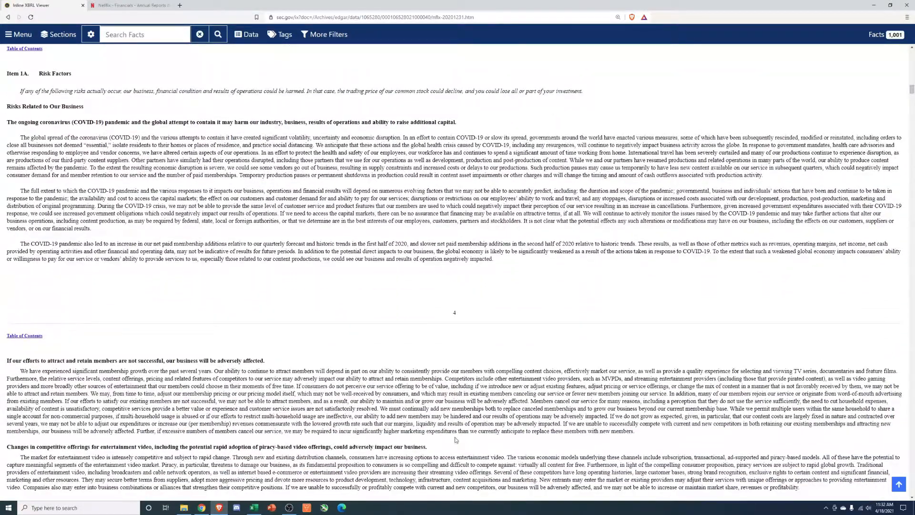
pyautogui.scroll(-3)
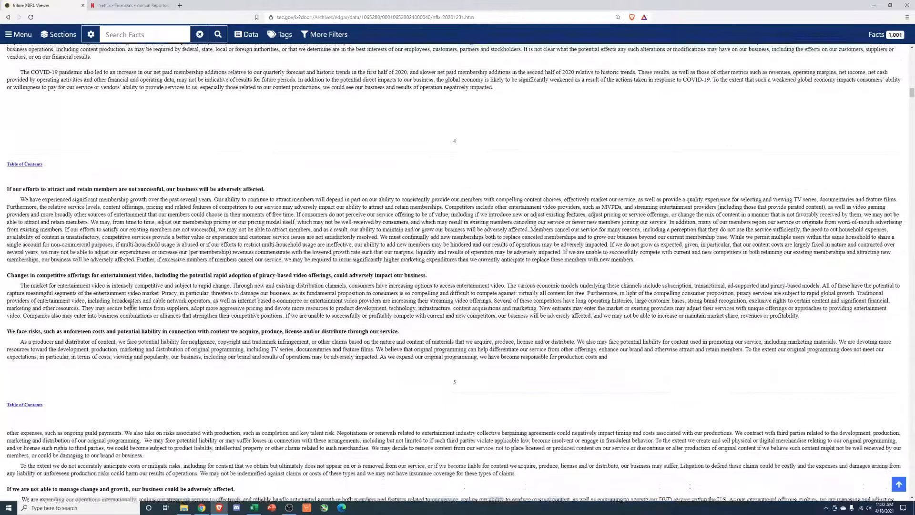
pyautogui.scroll(-3)
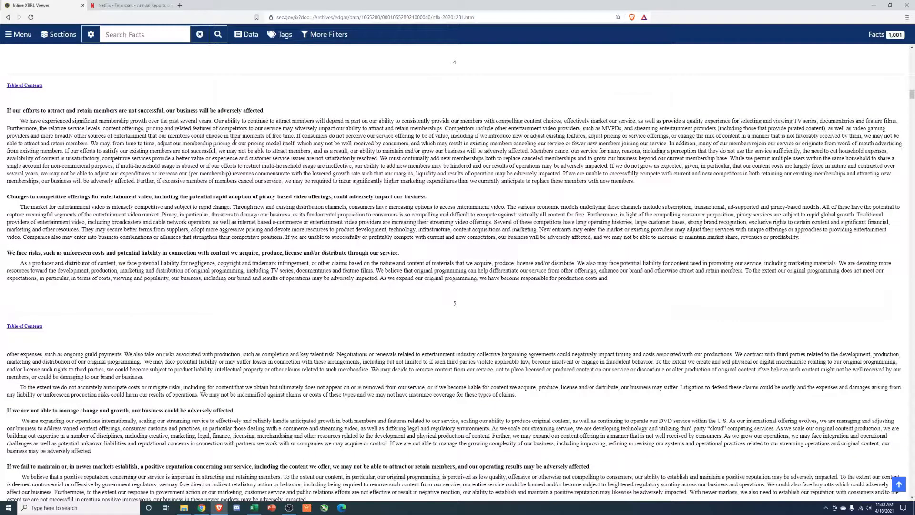
pyautogui.scroll(-3)
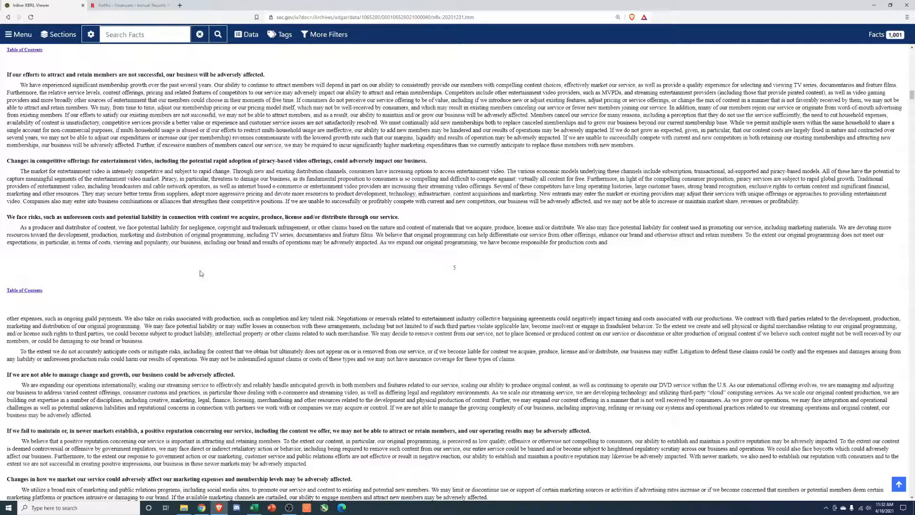
pyautogui.scroll(-3)
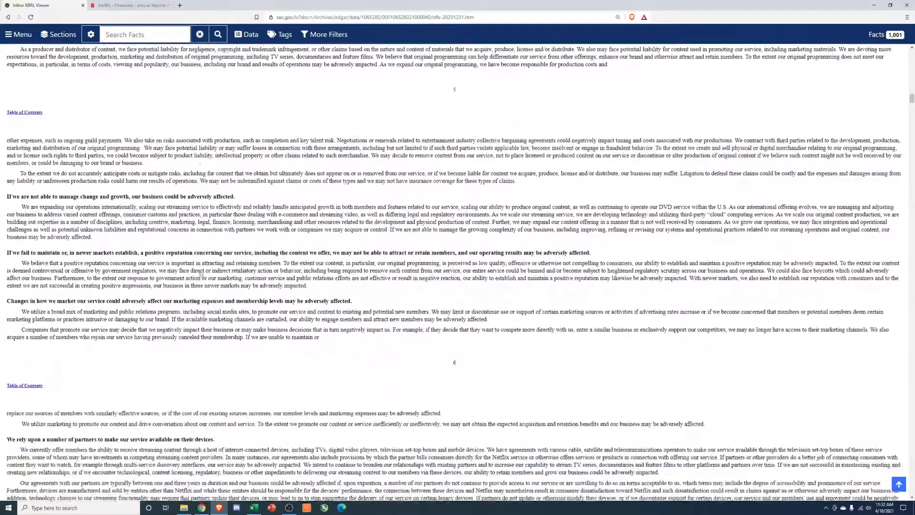
pyautogui.scroll(-3)
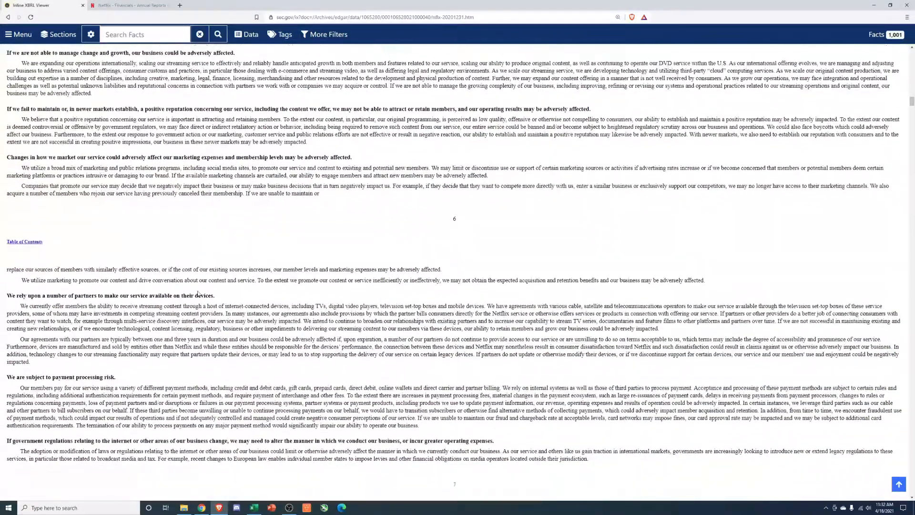
pyautogui.scroll(-3)
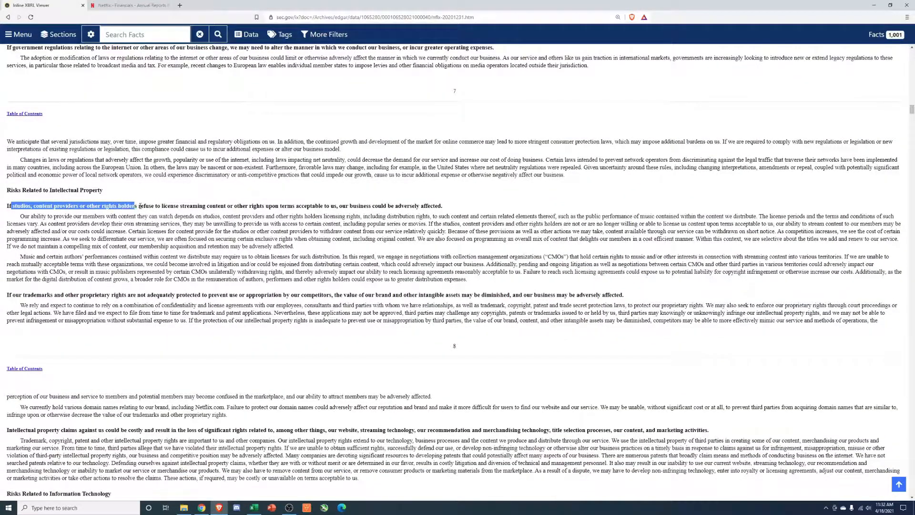
# Clear the old highlight and mark the content licensing risk passage.
pyautogui.click(216, 259)
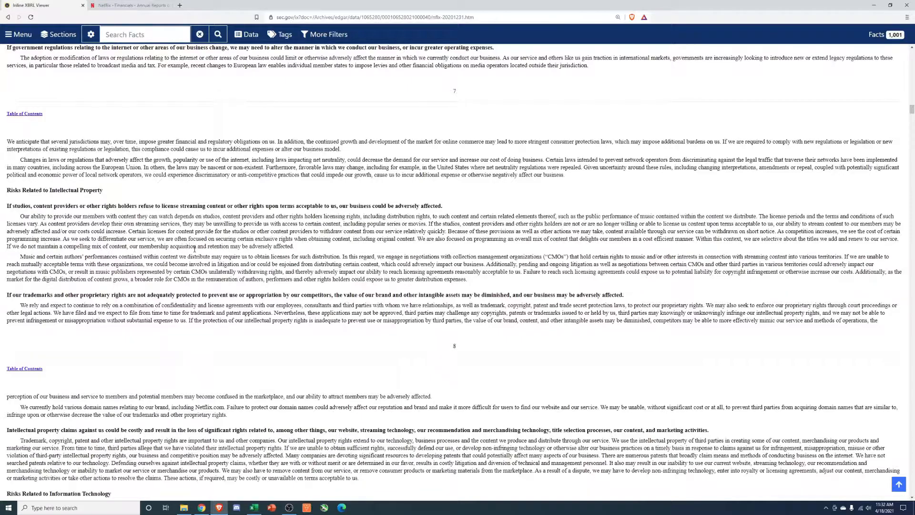
pyautogui.moveTo(232, 261)
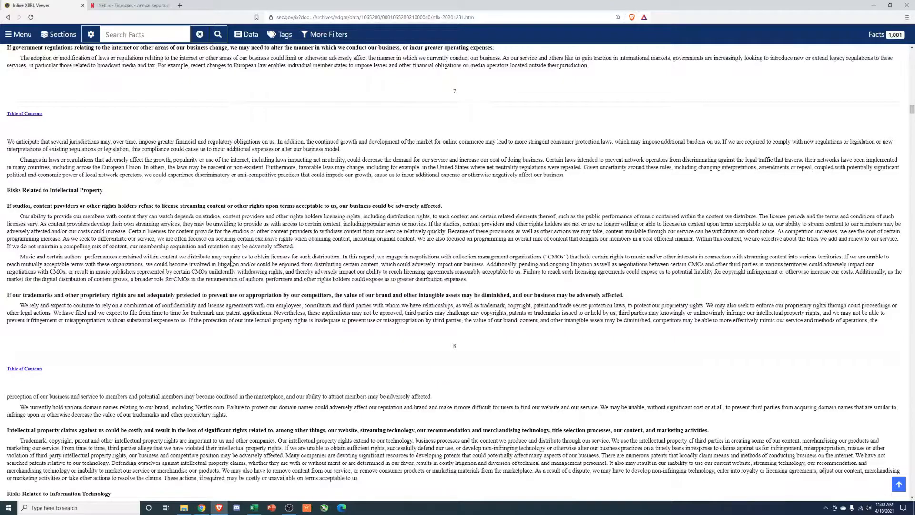
pyautogui.moveTo(42, 206); pyautogui.dragTo(411, 216)
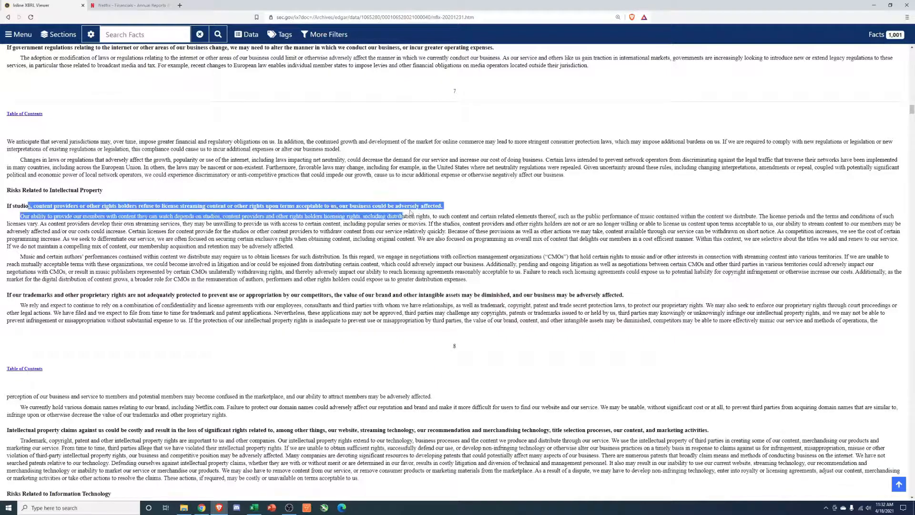
pyautogui.scroll(-3)
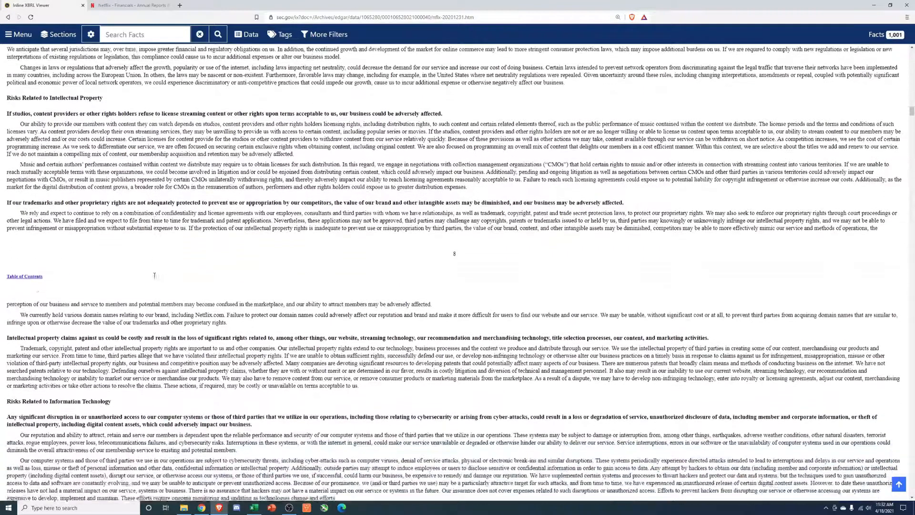
pyautogui.scroll(-3)
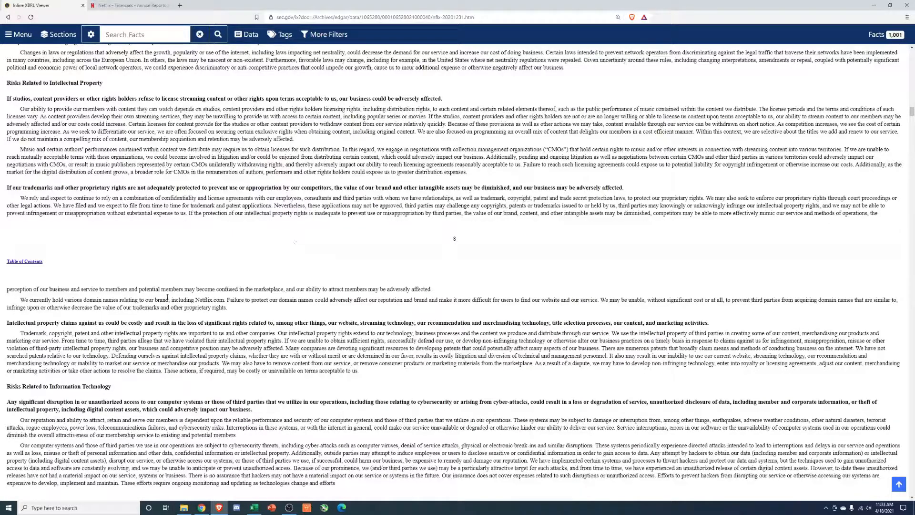
# Read through IT, privacy, liquidity, international and stock ownership risks to Item 5.
pyautogui.scroll(-3)
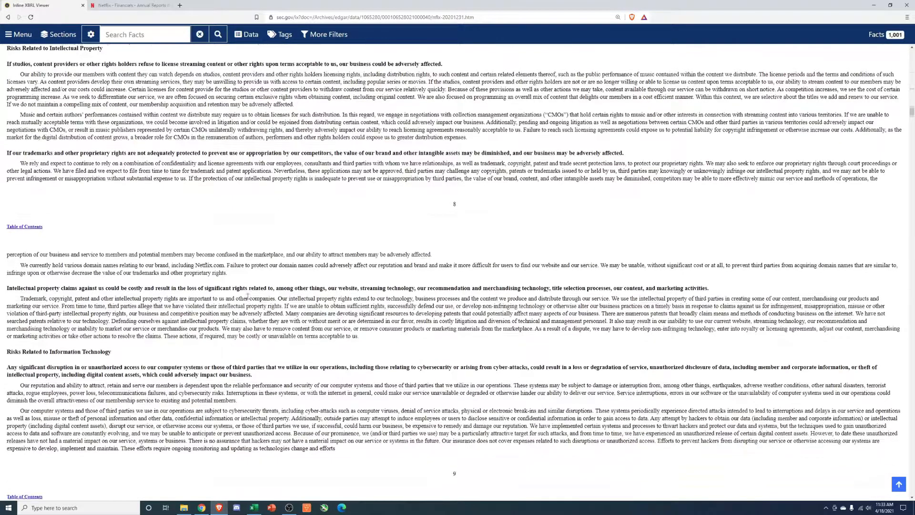
pyautogui.scroll(-3)
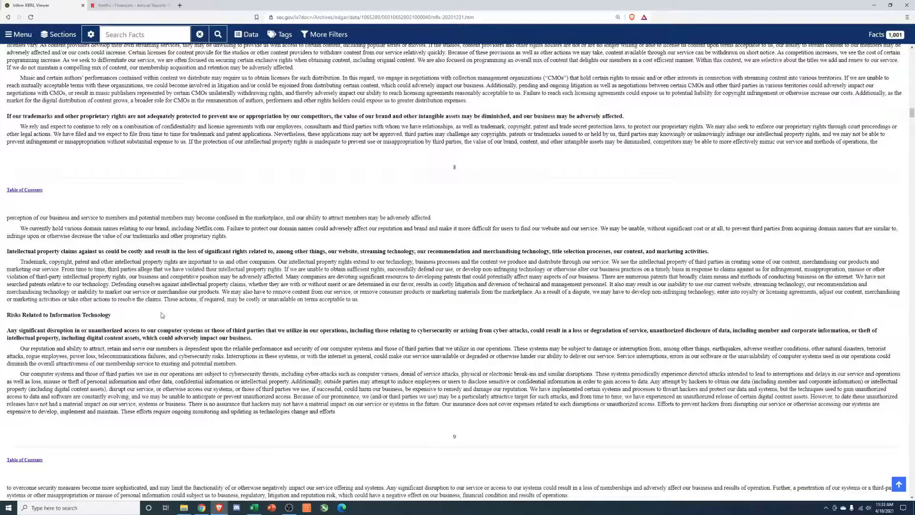
pyautogui.scroll(-3)
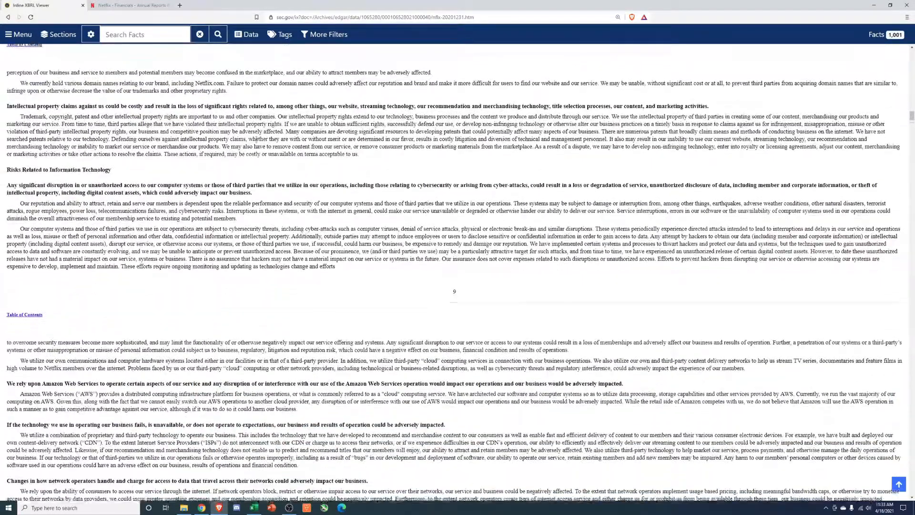
pyautogui.scroll(-3)
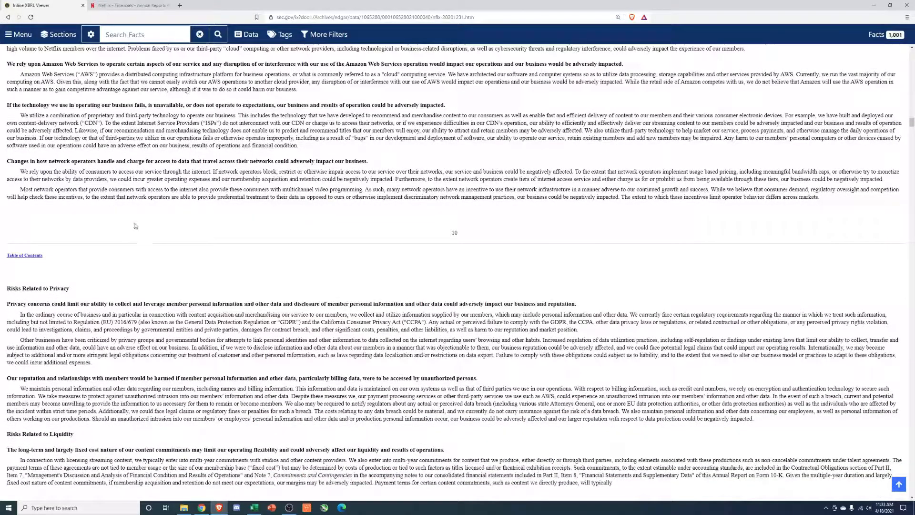
pyautogui.scroll(-3)
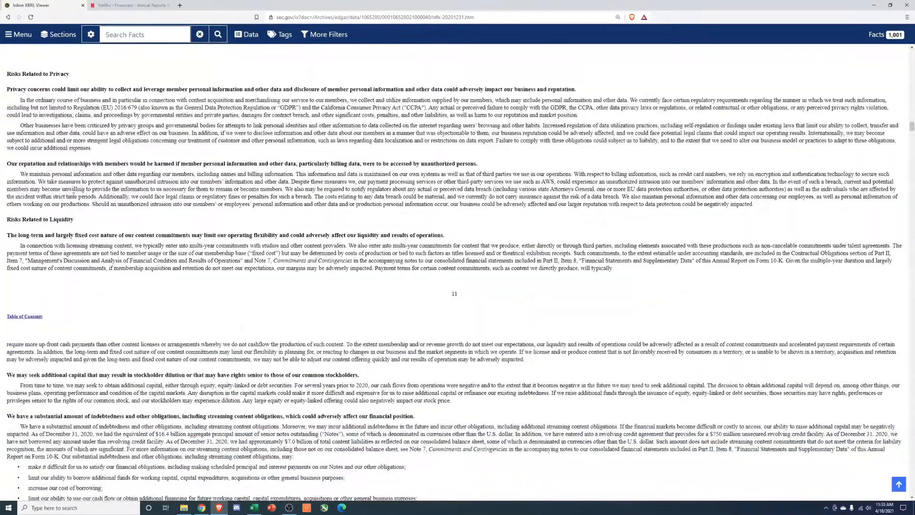
pyautogui.scroll(-3)
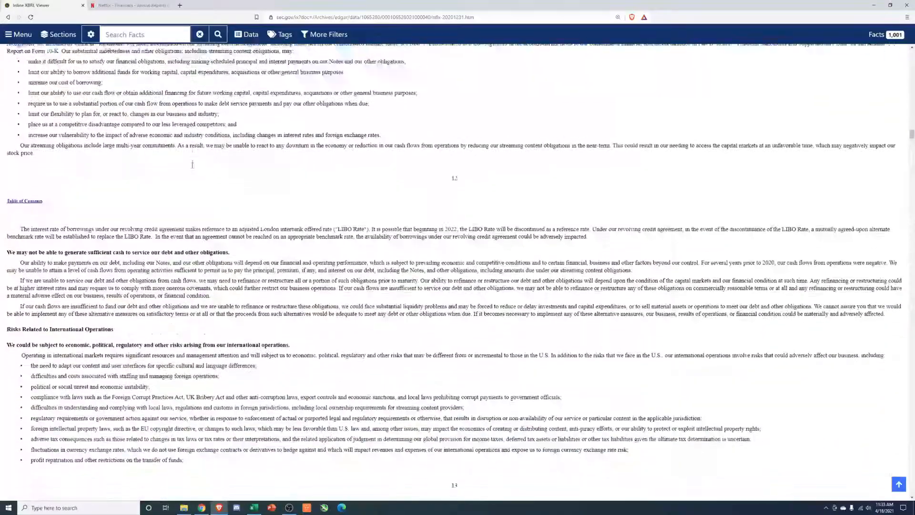
pyautogui.scroll(-3)
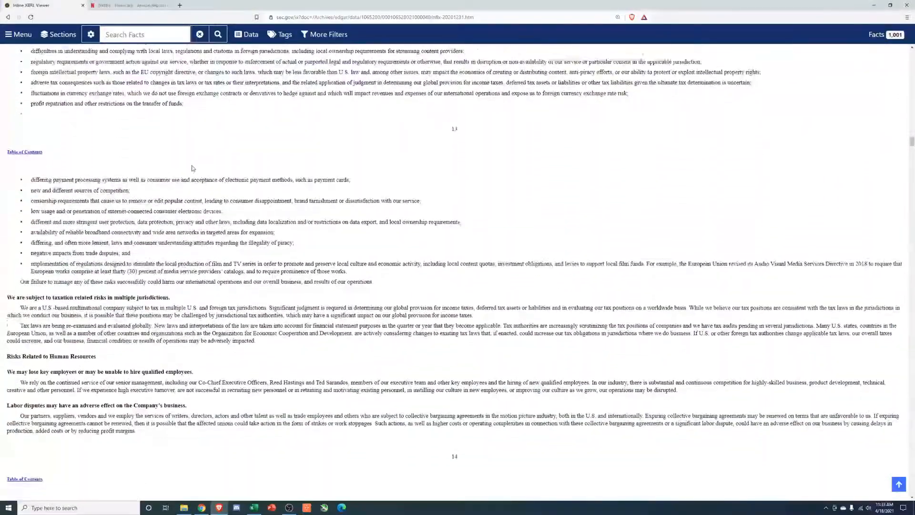
pyautogui.scroll(-3)
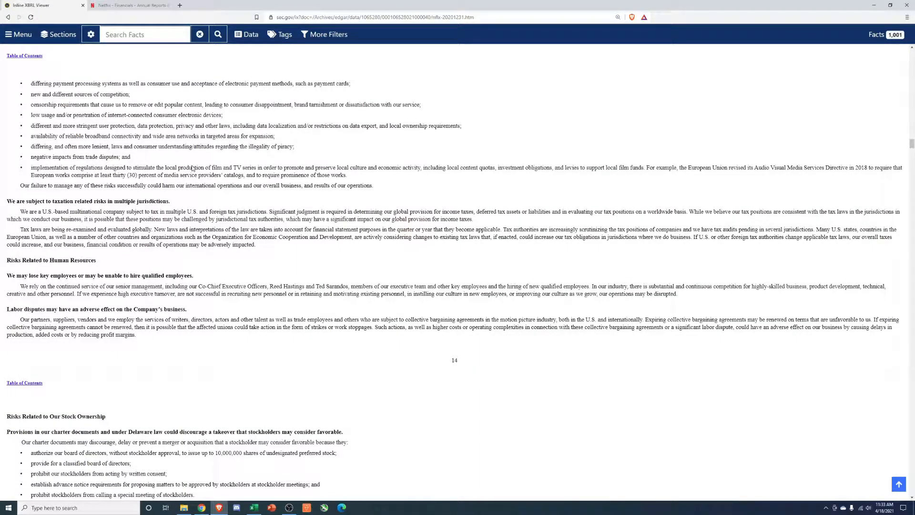
pyautogui.scroll(-3)
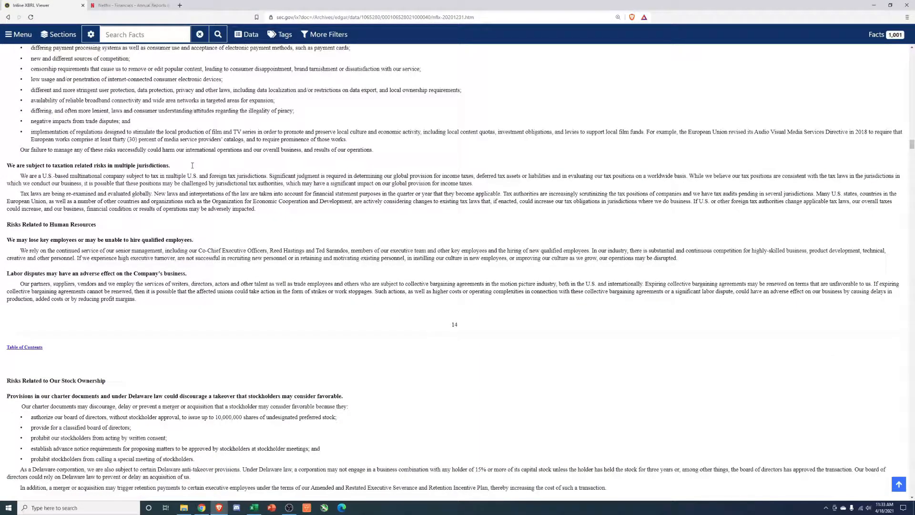
pyautogui.scroll(-3)
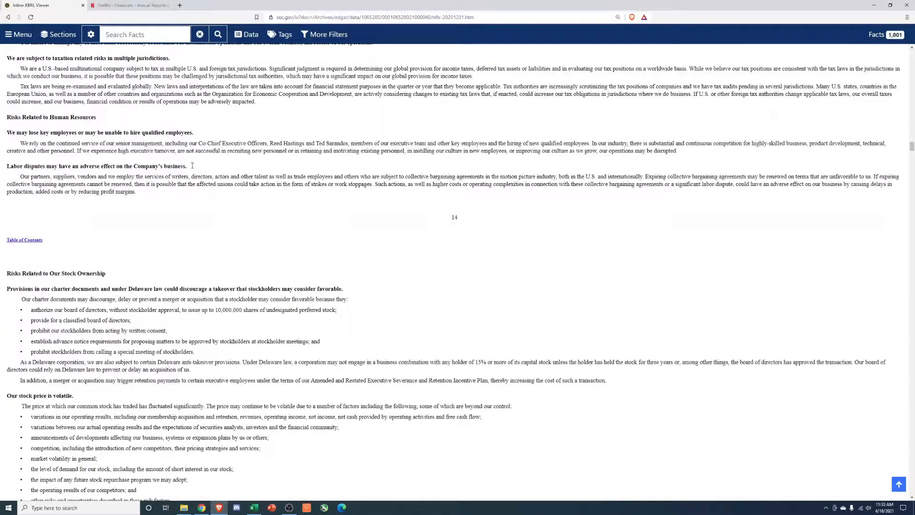
pyautogui.scroll(-3)
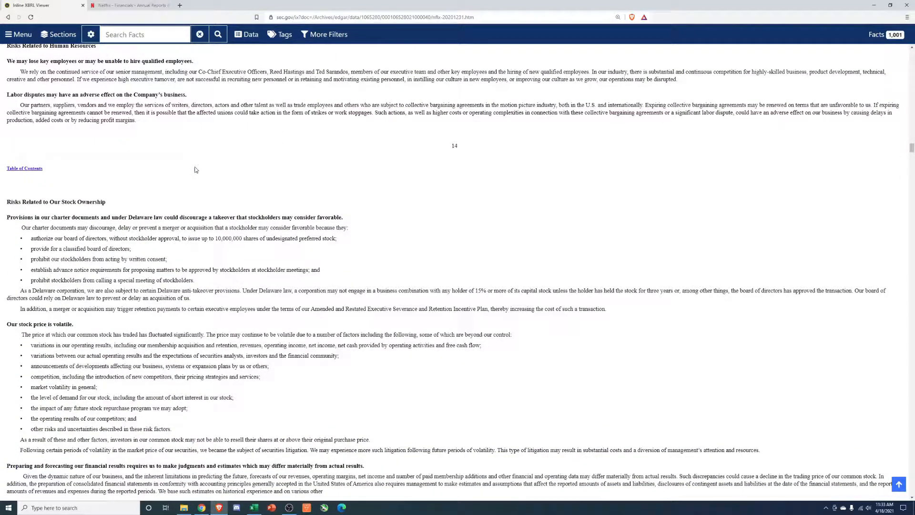
pyautogui.moveTo(186, 179)
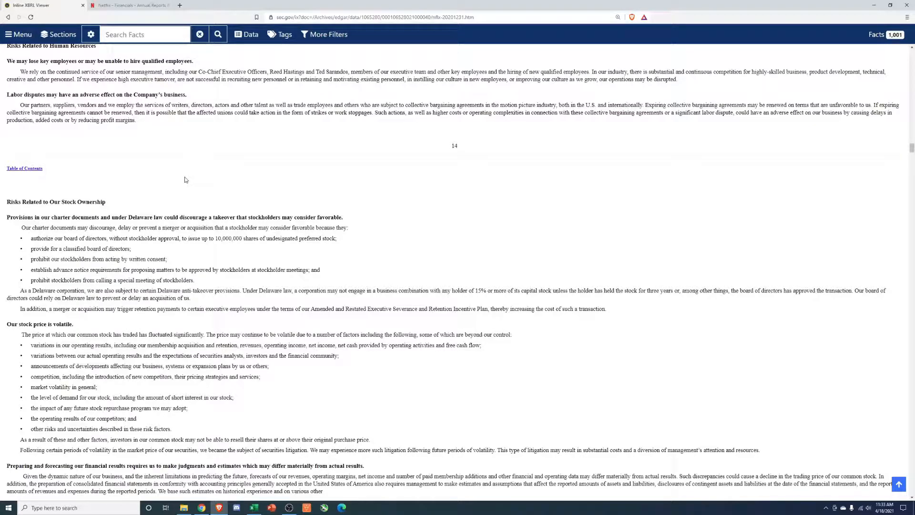
pyautogui.scroll(-3)
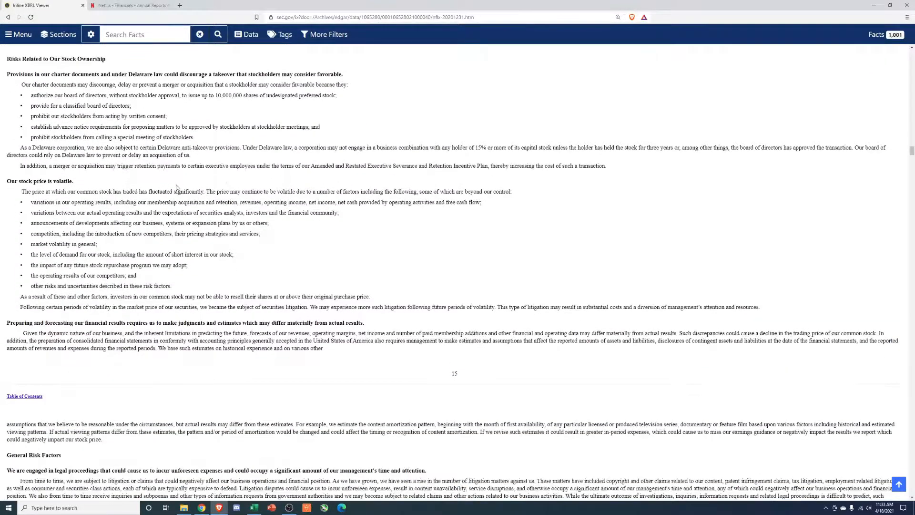
pyautogui.scroll(-3)
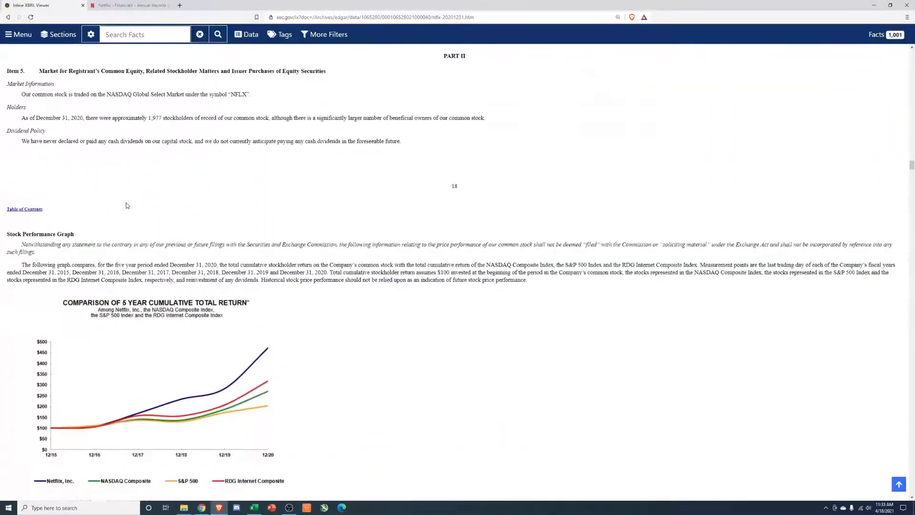
# Reach Item 7 Results of Operations and select the 2020 streaming revenues figure.
pyautogui.scroll(-3)
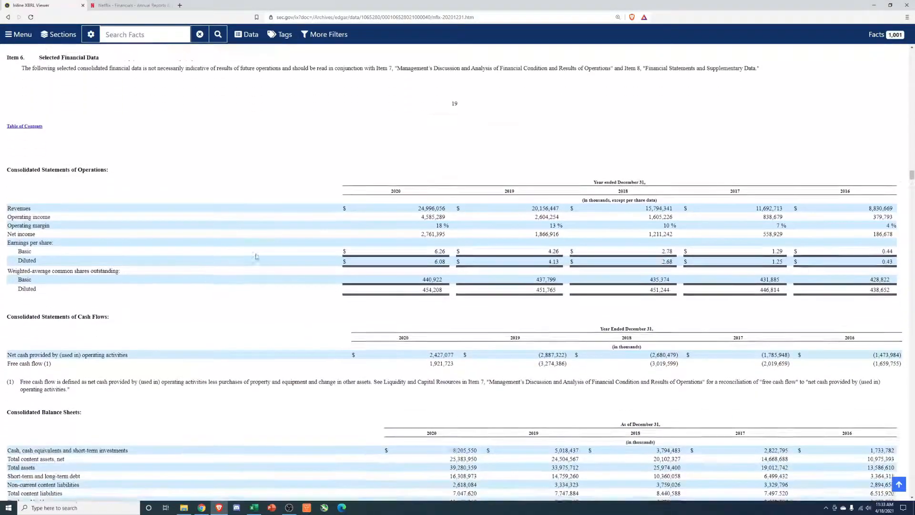
pyautogui.scroll(-3)
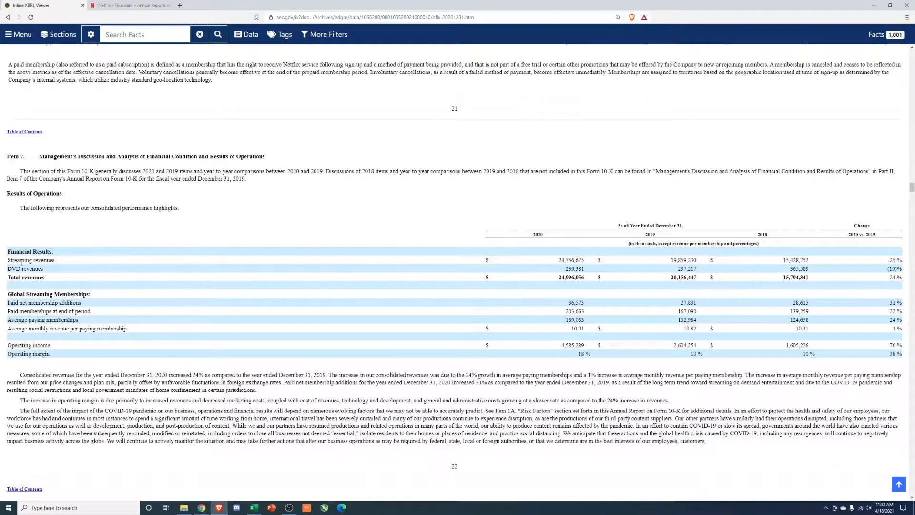
pyautogui.click(575, 268)
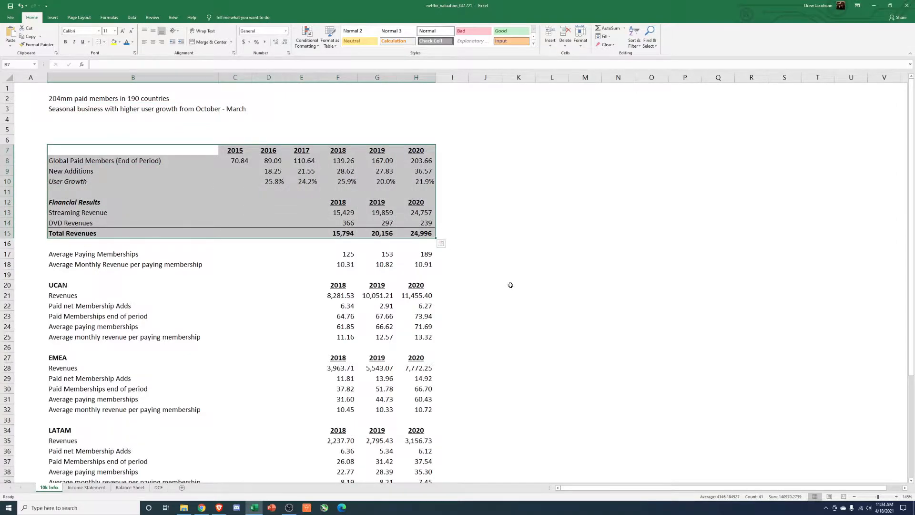
# Check the APAC figures and content obligations note, then return to the 10-K.
pyautogui.scroll(-3)
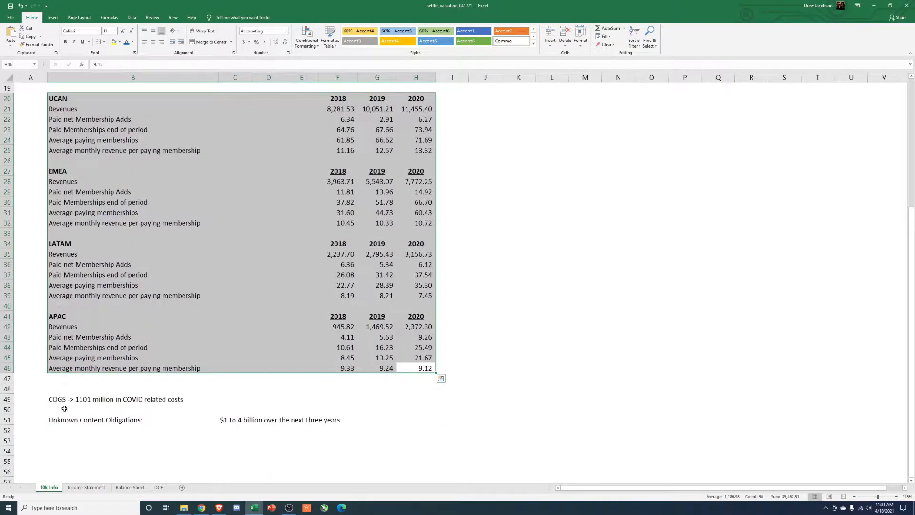
pyautogui.click(115, 399)
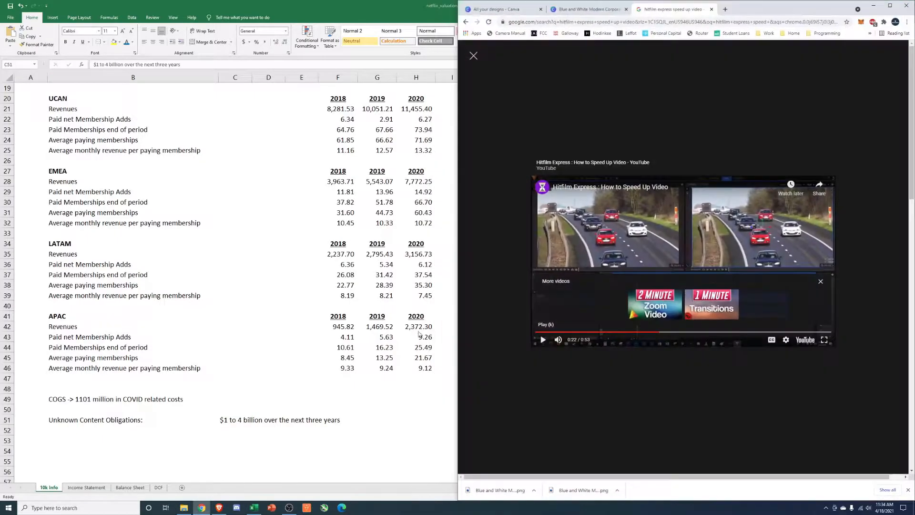
pyautogui.click(474, 56)
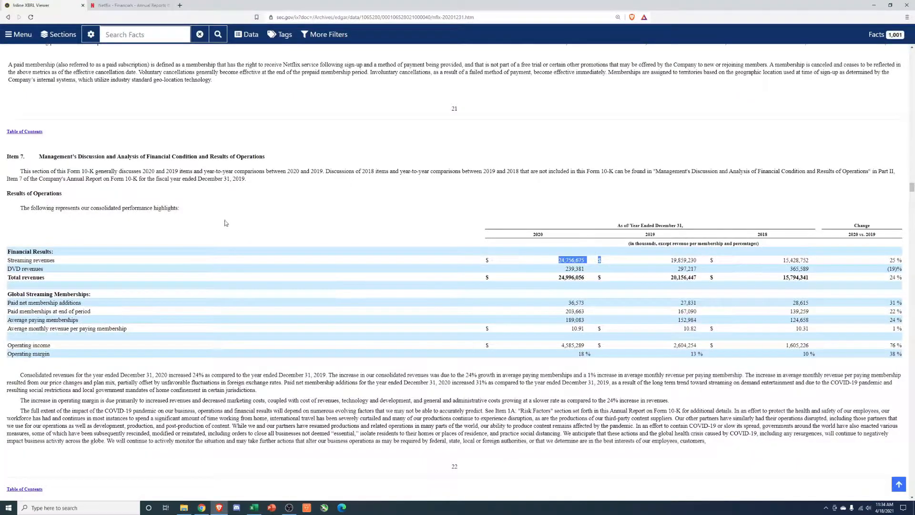
# Read MD&A through liquidity, free cash flow and contractual obligations.
pyautogui.scroll(-3)
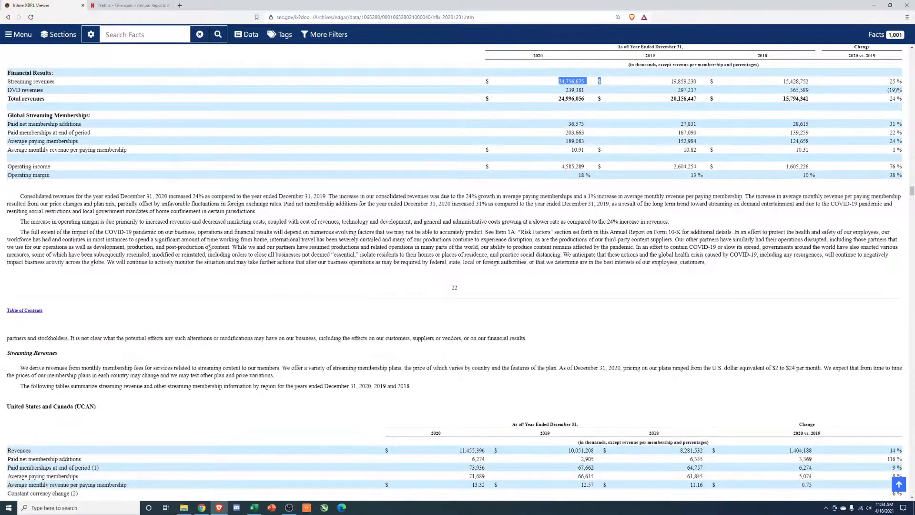
pyautogui.scroll(-3)
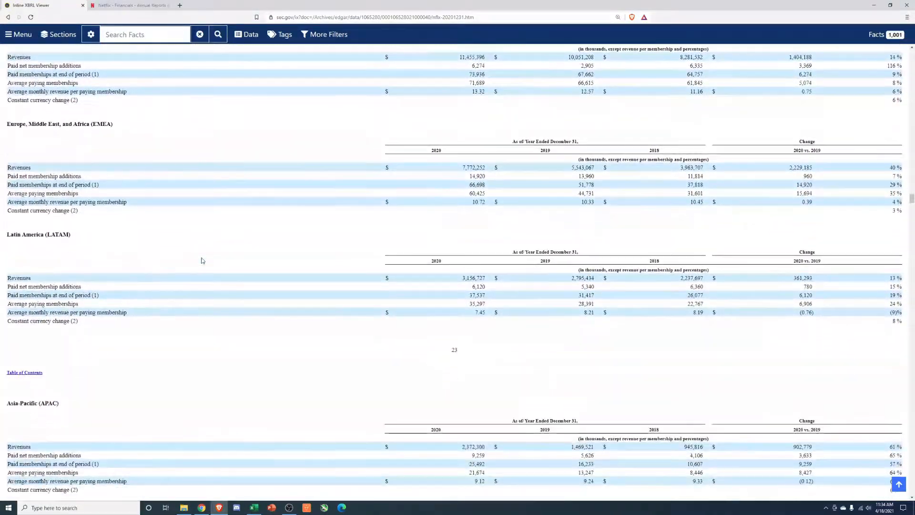
pyautogui.scroll(-3)
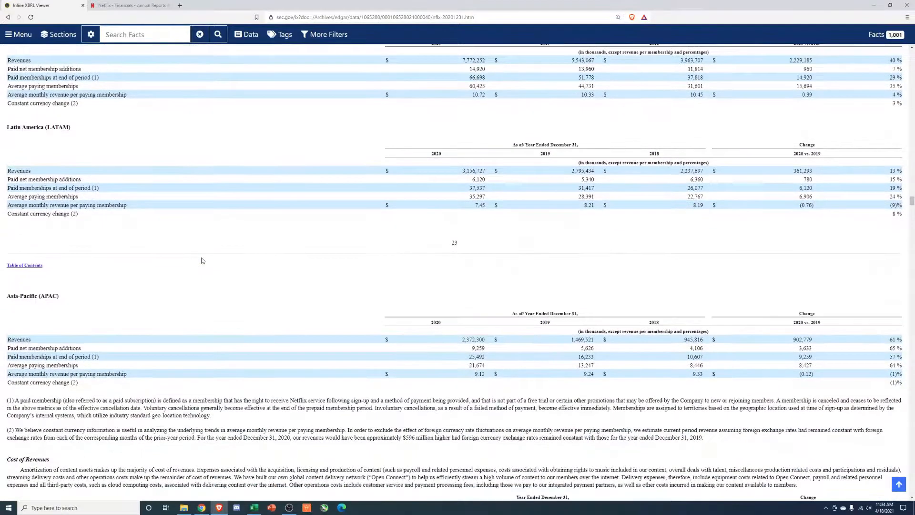
pyautogui.scroll(-3)
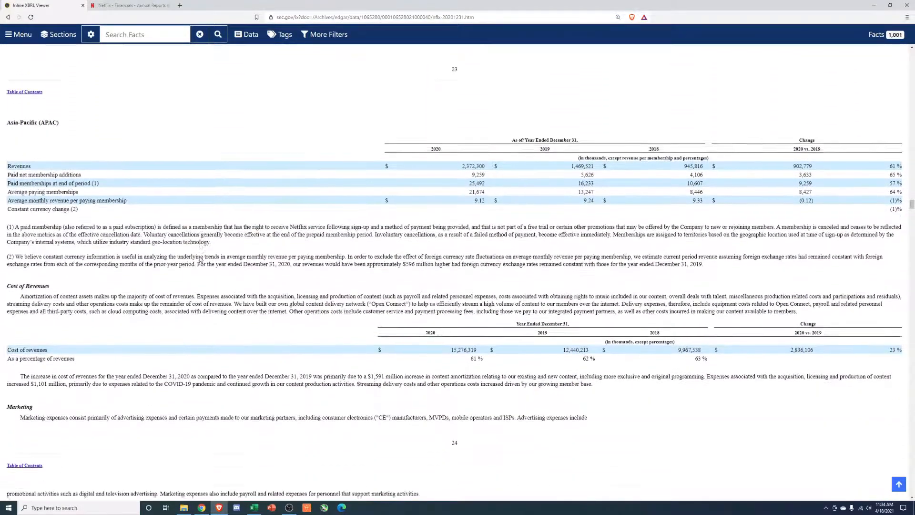
pyautogui.scroll(-3)
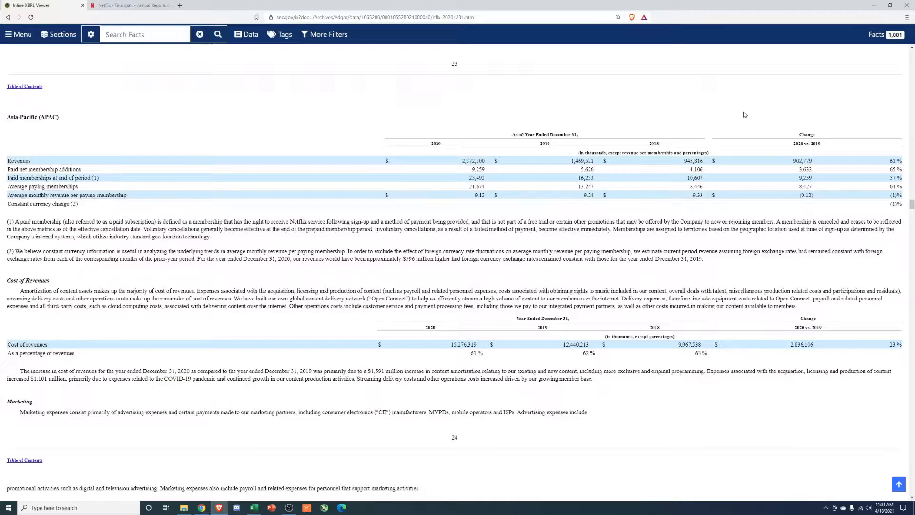
pyautogui.scroll(-3)
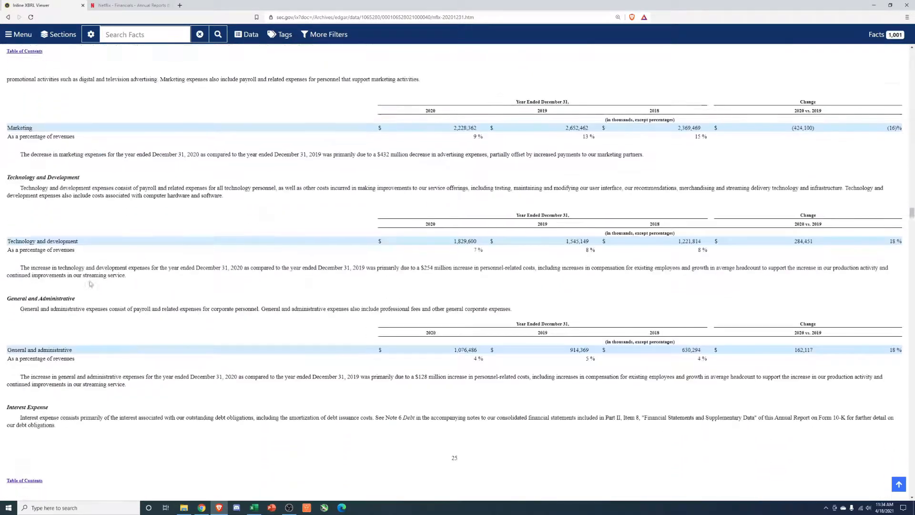
pyautogui.scroll(-3)
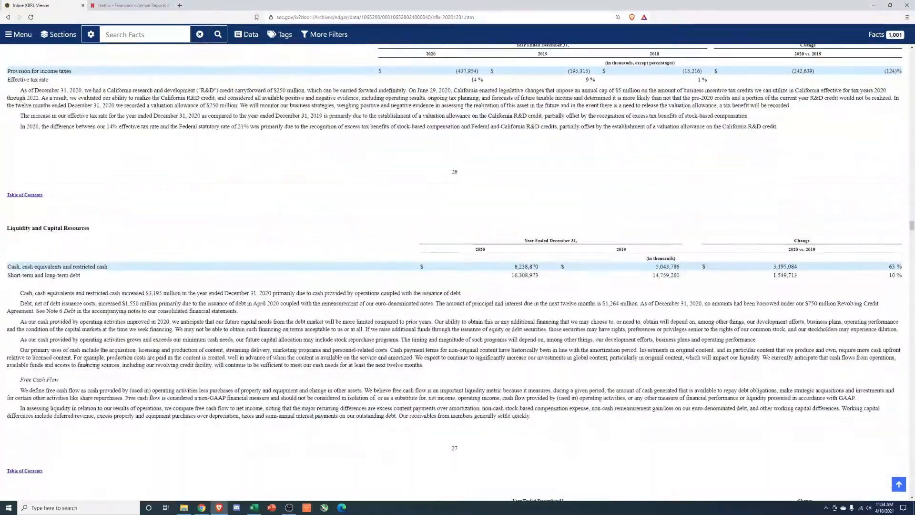
pyautogui.scroll(-3)
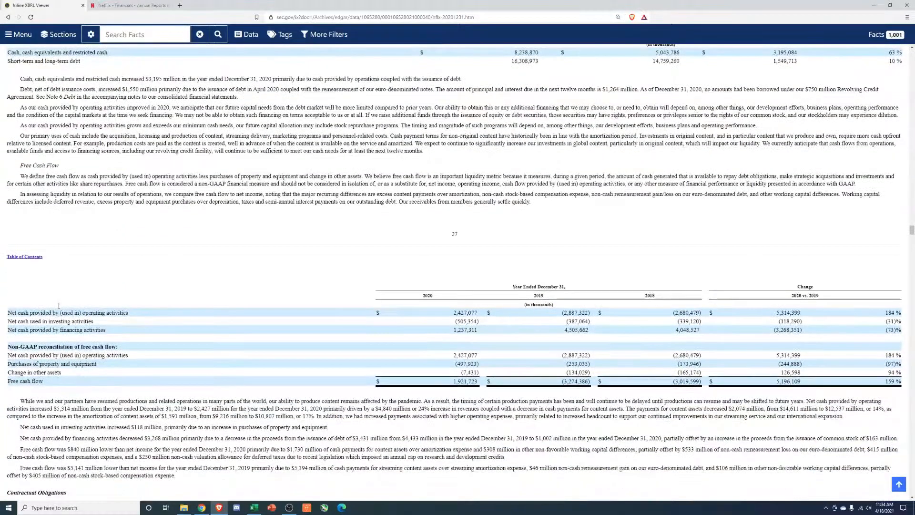
pyautogui.scroll(-3)
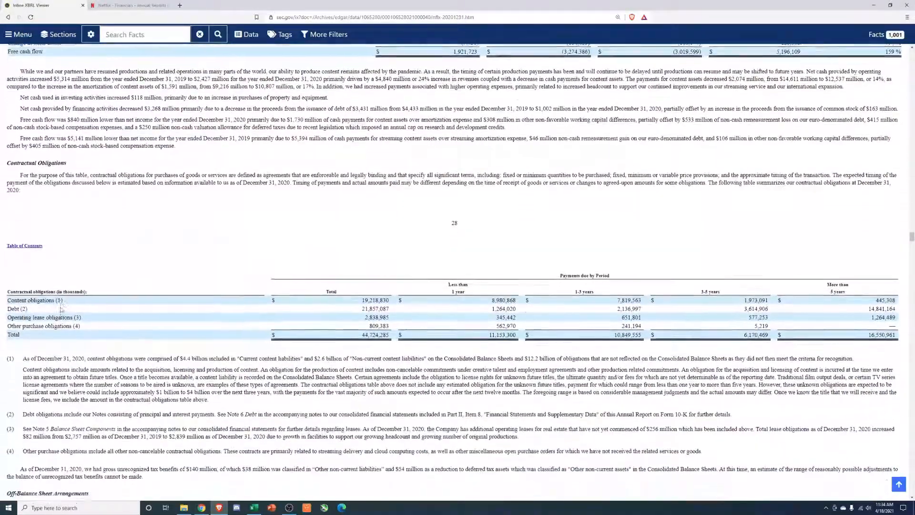
pyautogui.scroll(-3)
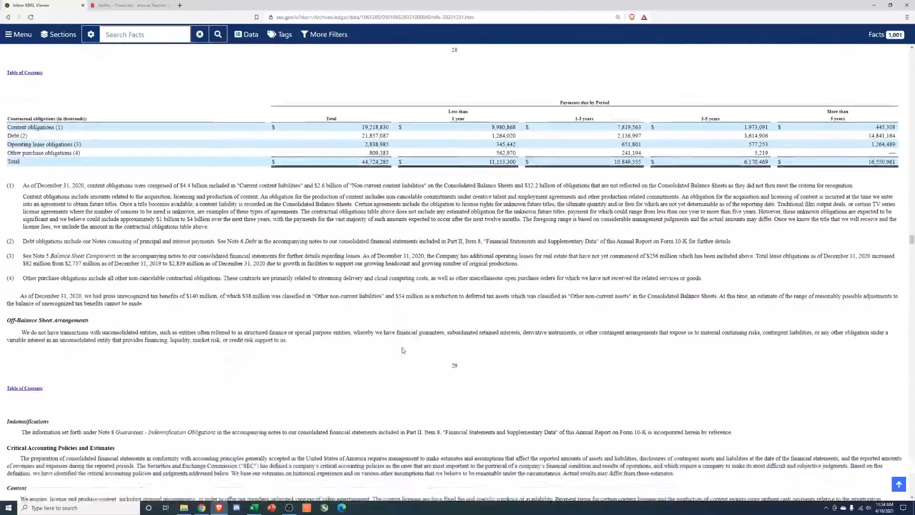
pyautogui.scroll(-3)
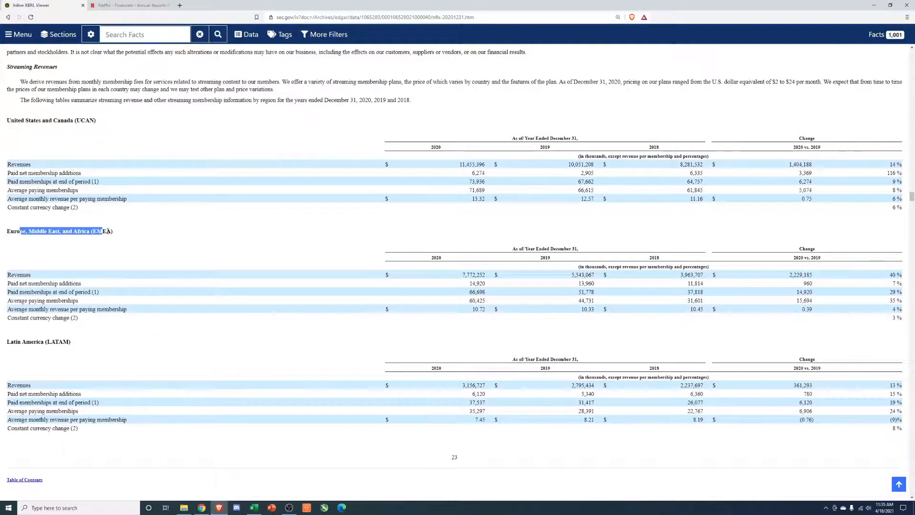
# Select the LATAM constant currency change row and scroll on toward Interest Expense.
pyautogui.scroll(-3)
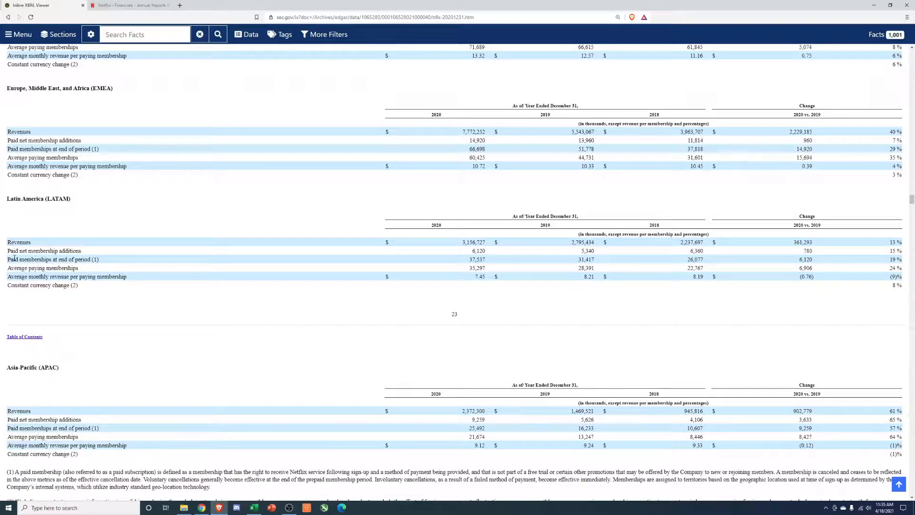
pyautogui.doubleClick(36, 268)
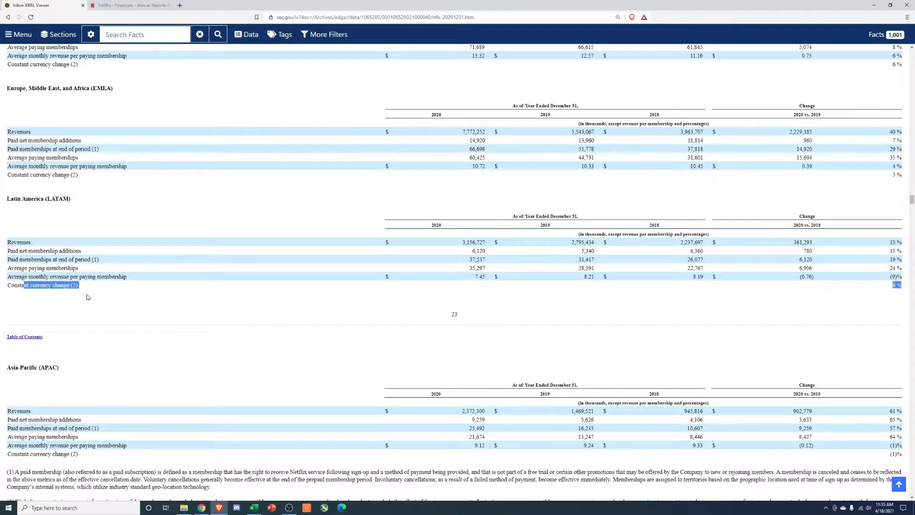
pyautogui.scroll(3)
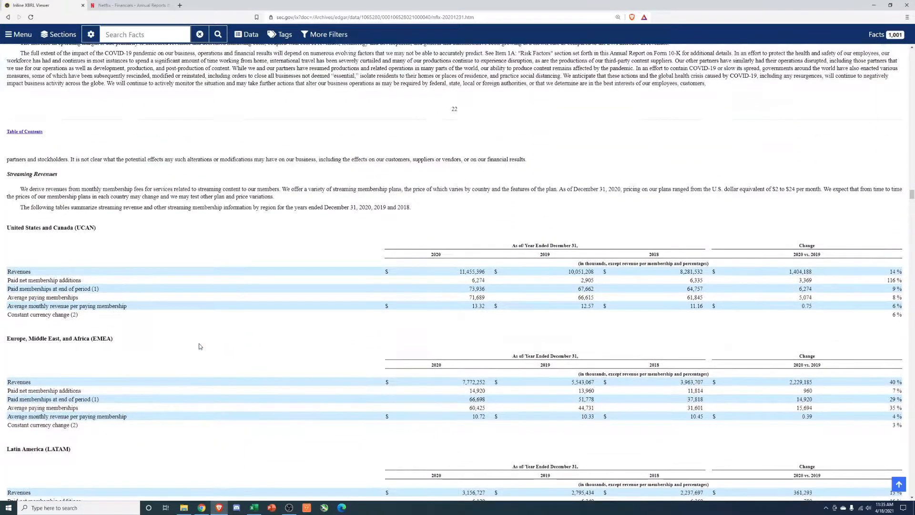
pyautogui.scroll(-3)
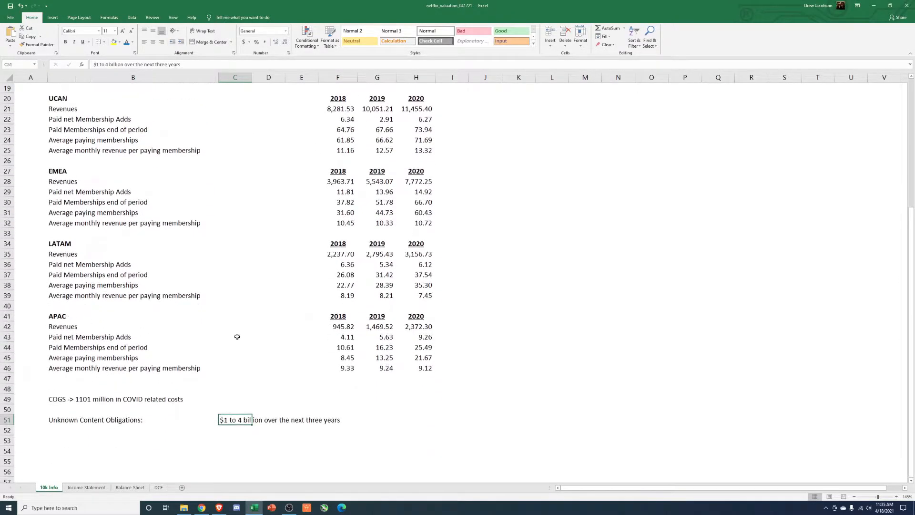
pyautogui.moveTo(246, 503)
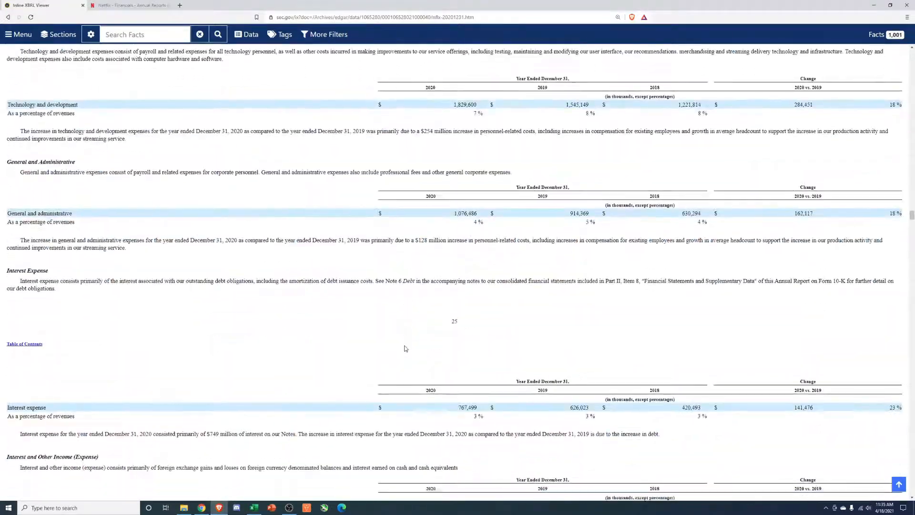
# Move past contractual obligations to Off-Balance Sheet Arrangements and Critical Accounting Policies.
pyautogui.scroll(-3)
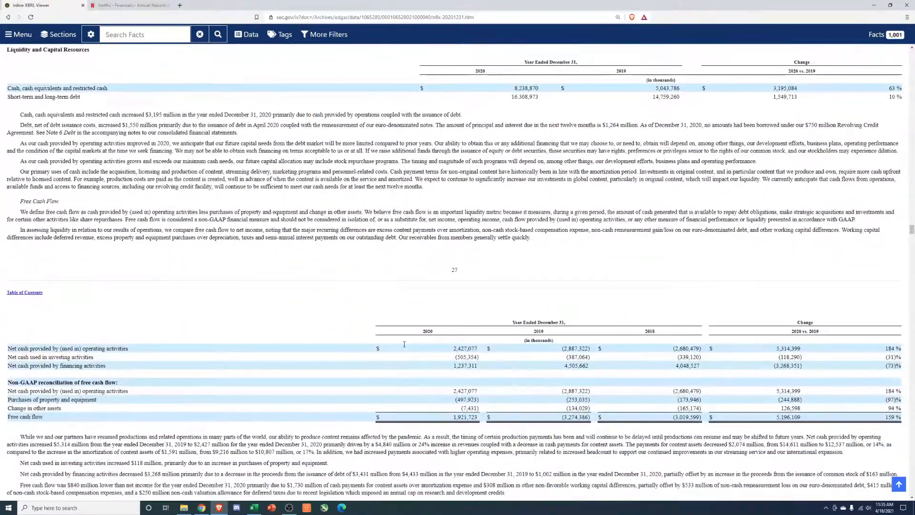
pyautogui.scroll(-3)
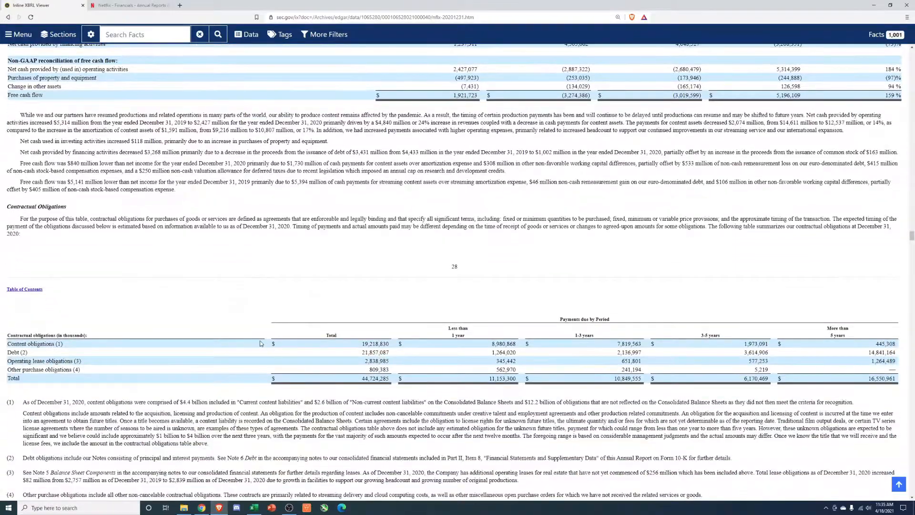
pyautogui.scroll(-3)
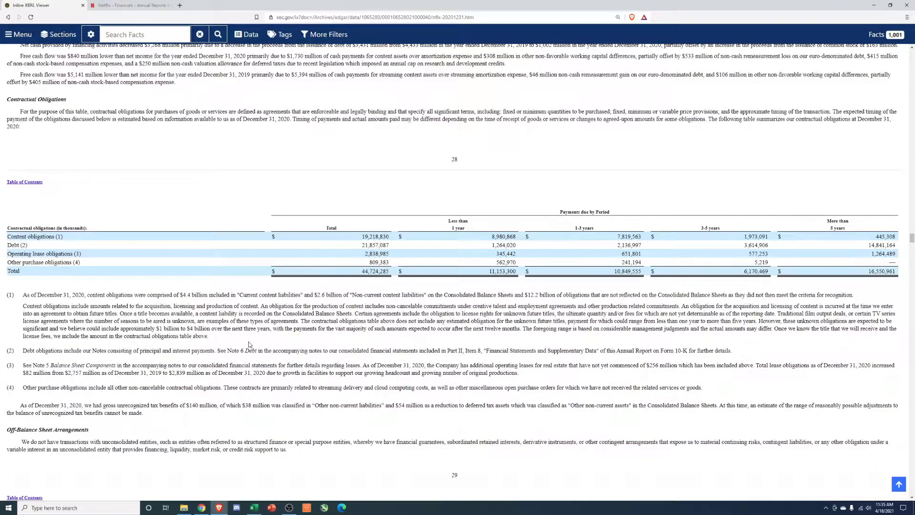
pyautogui.scroll(-3)
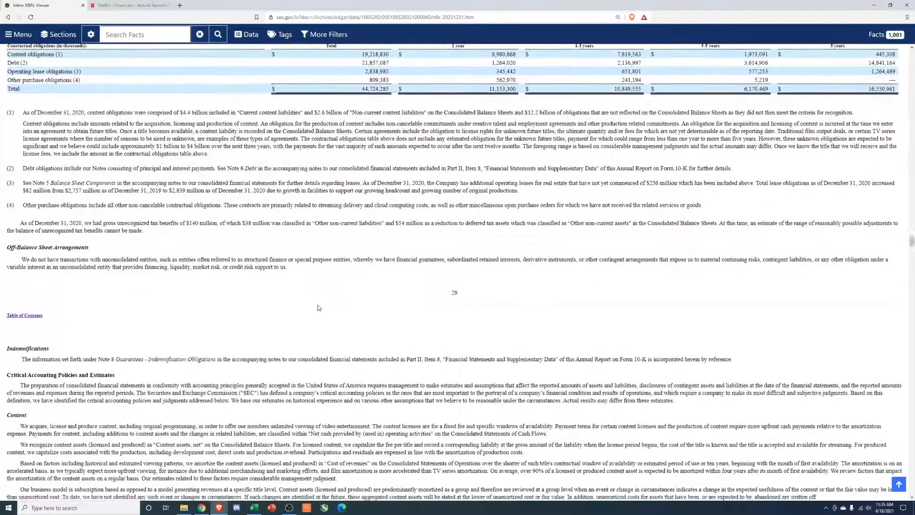
pyautogui.scroll(-3)
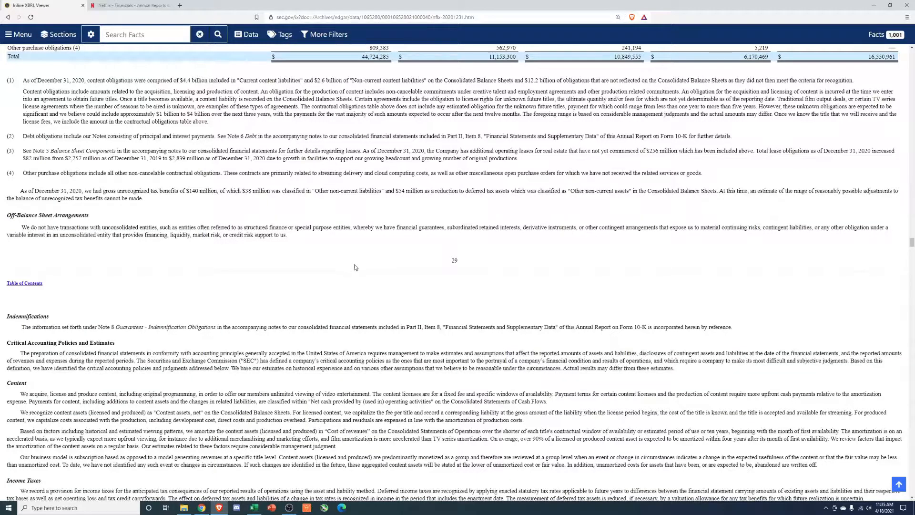